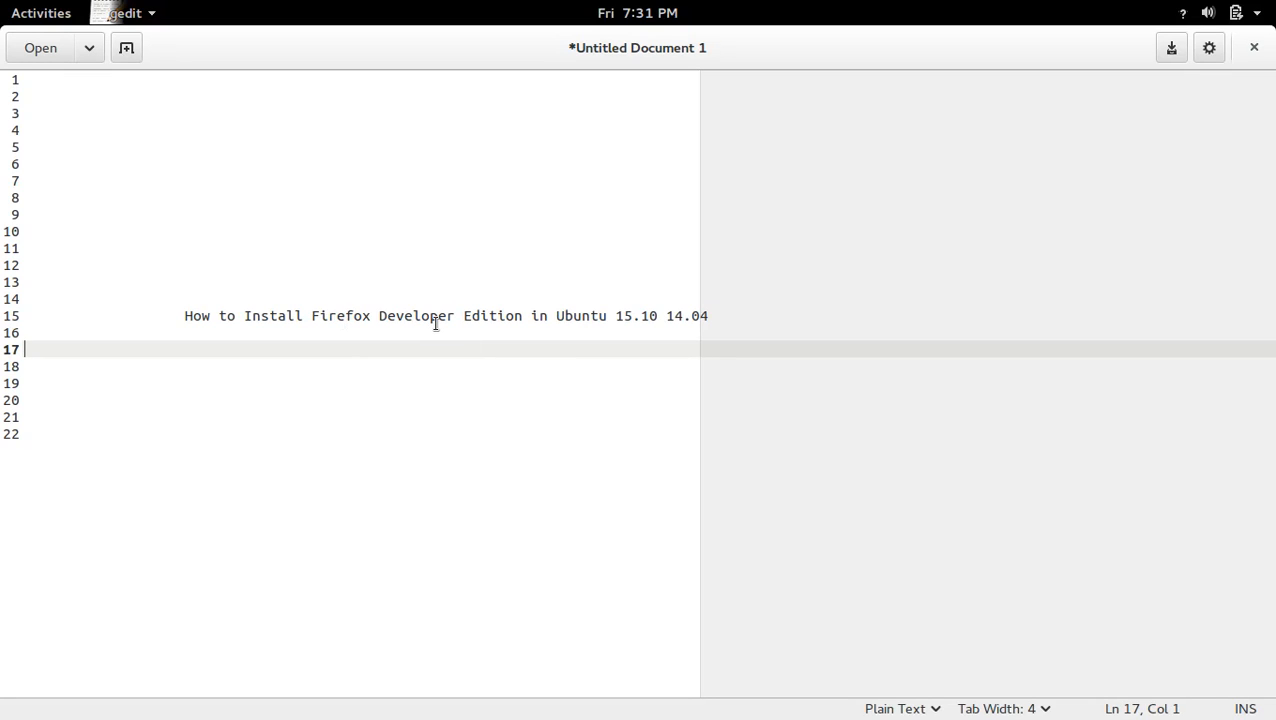
- Open the Activities overview to see all open windows together
{"action": "left_click", "coordinate": [40, 12]}
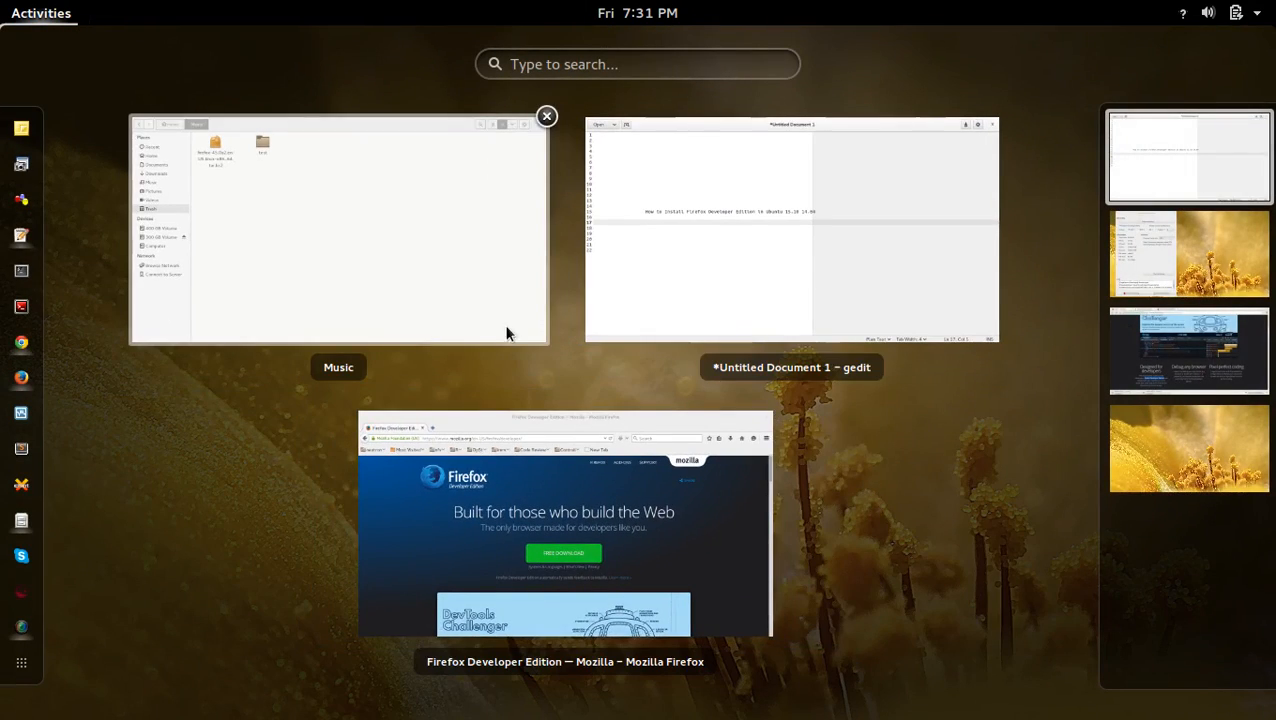
- Bring Firefox forward and request the free Firefox Developer Edition download
{"action": "left_click", "coordinate": [565, 520]}
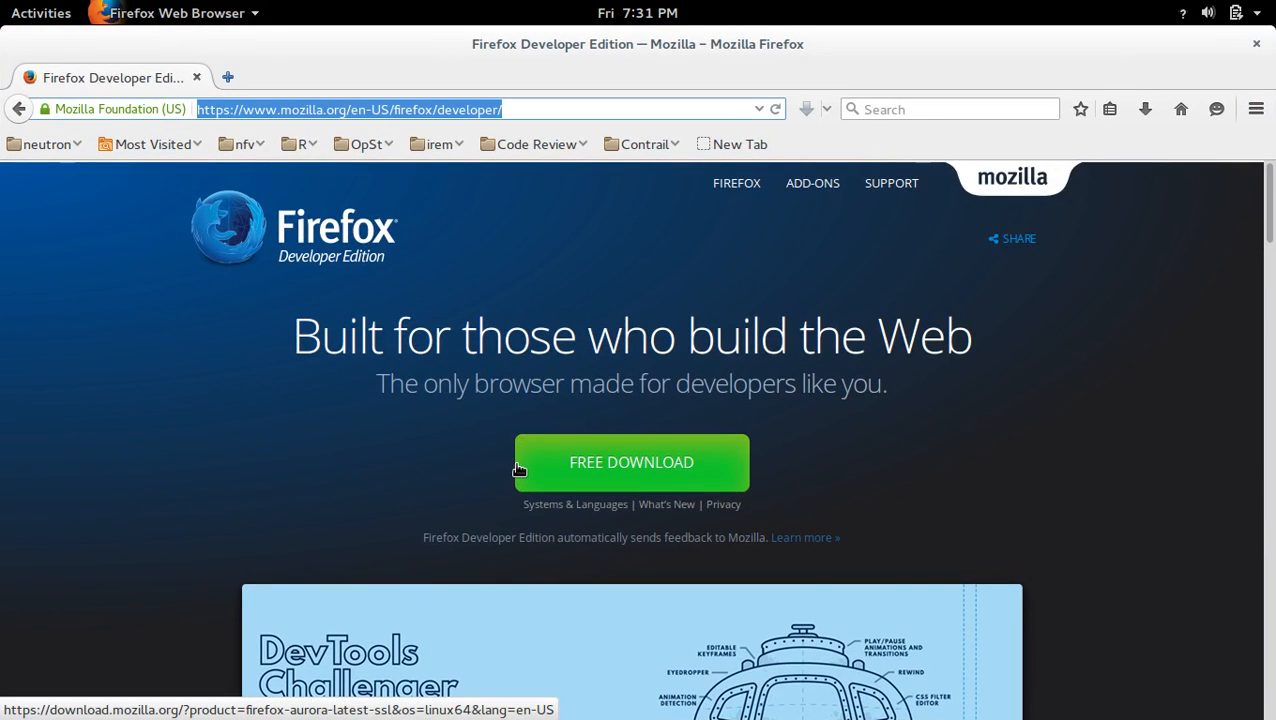
{"action": "mouse_move", "coordinate": [518, 304]}
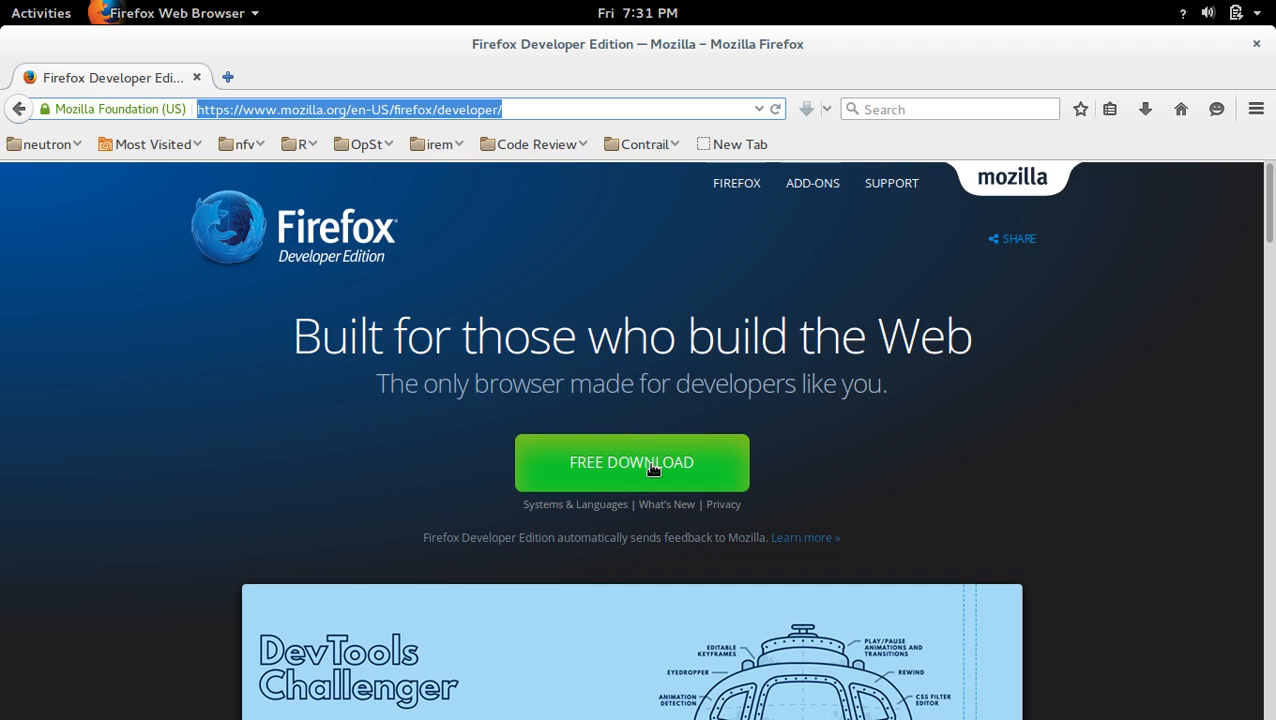
{"action": "mouse_move", "coordinate": [617, 482]}
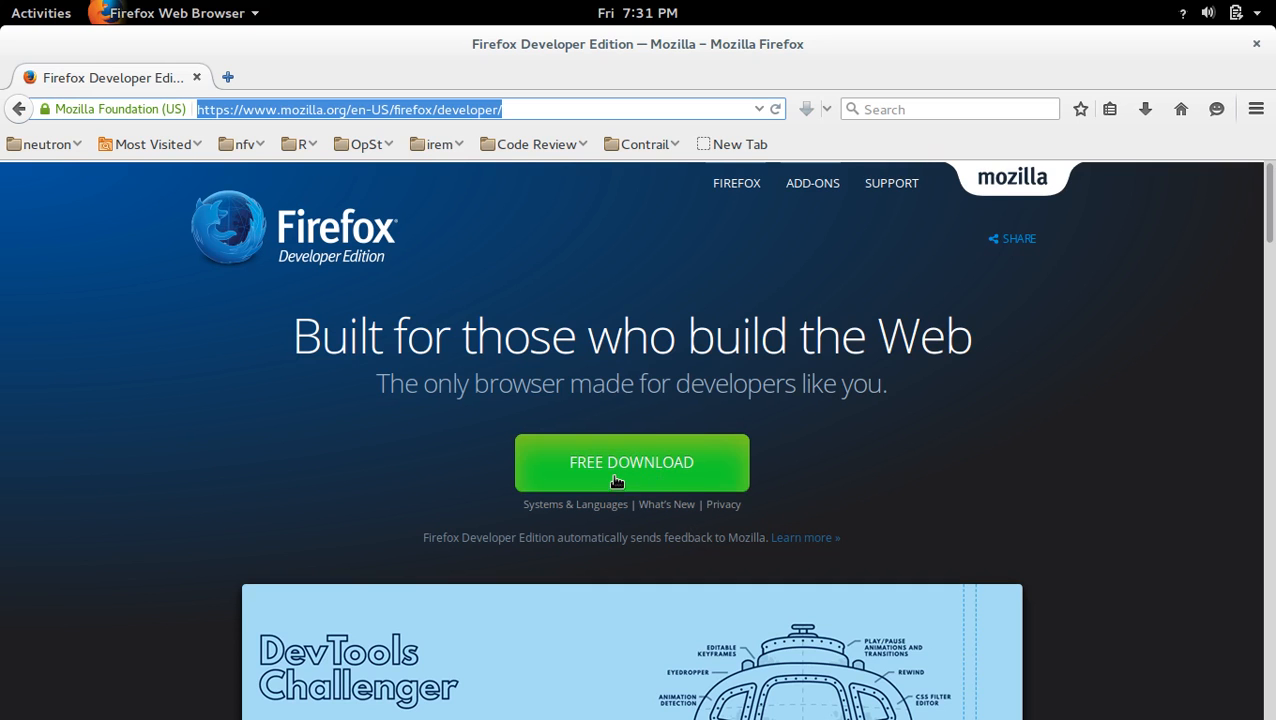
{"action": "scroll", "scroll_direction": "down", "scroll_amount": 3}
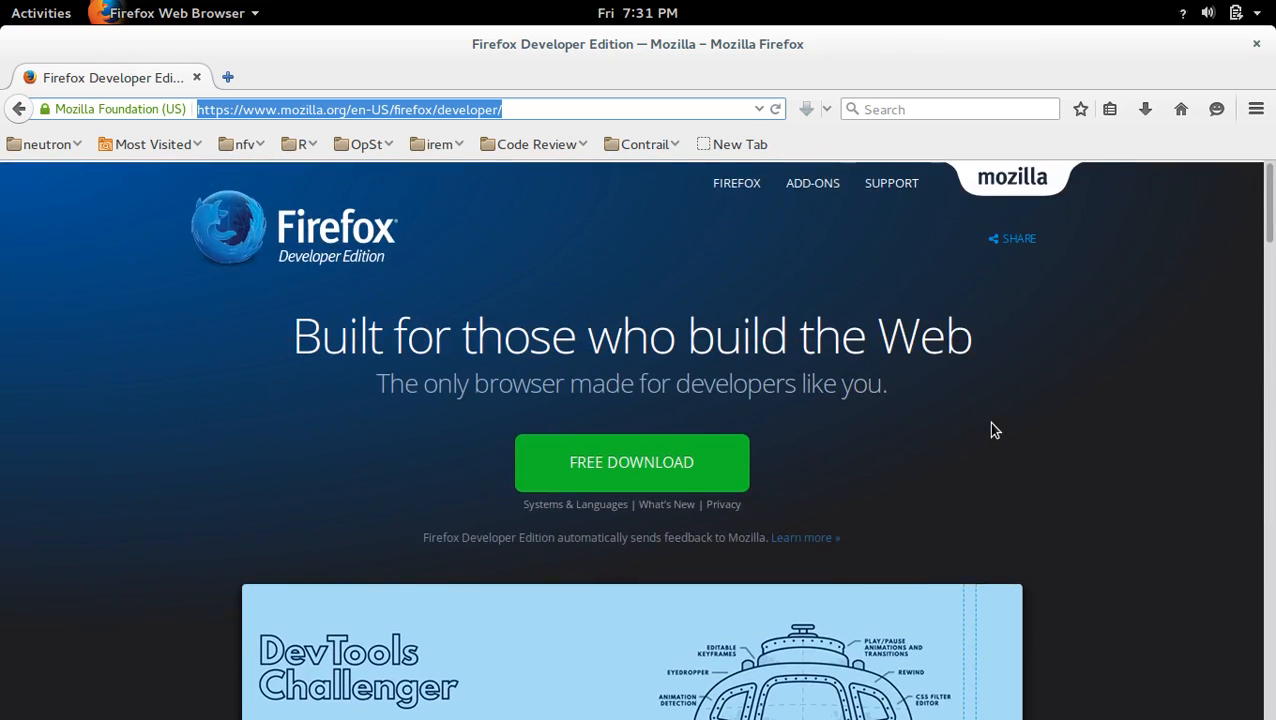
{"action": "scroll", "scroll_direction": "down", "scroll_amount": 3}
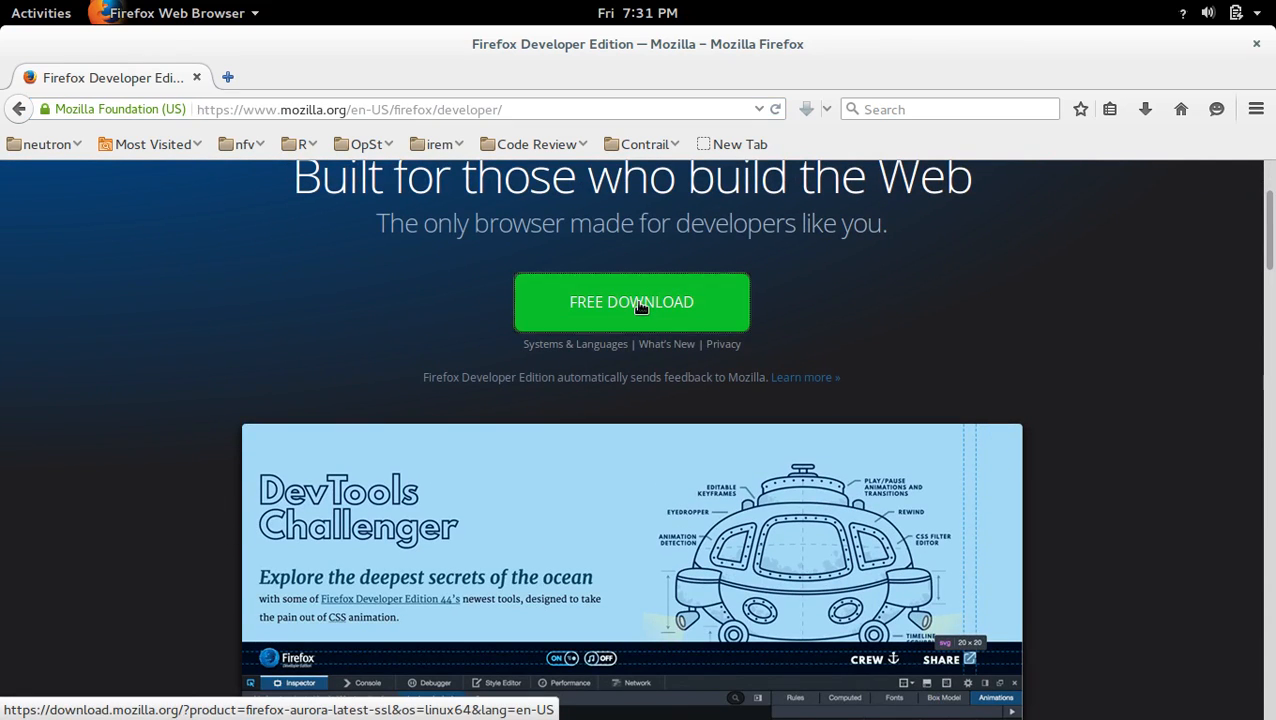
{"action": "left_click", "coordinate": [631, 302]}
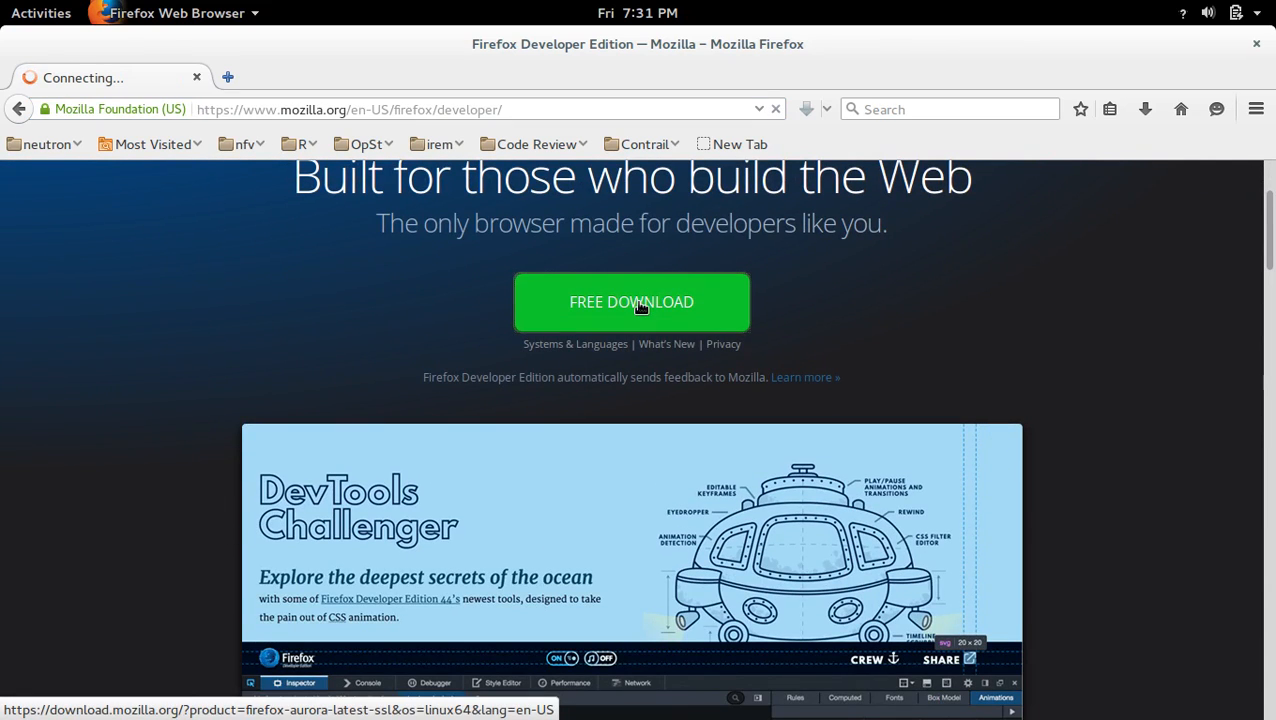
- Bring up the save prompt for firefox-45.0a2.en-US.linux-x86_64.tar.bz2 (55.4 MB)
{"action": "left_click", "coordinate": [631, 302]}
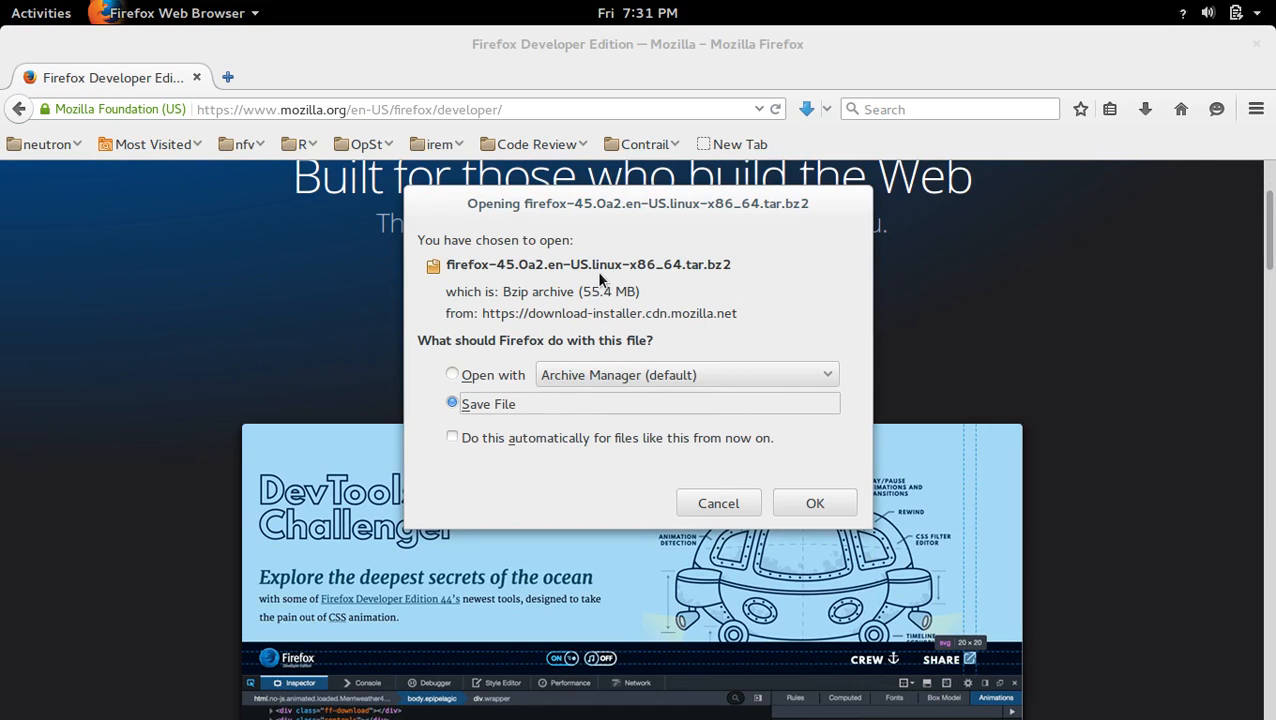
{"action": "mouse_move", "coordinate": [710, 281]}
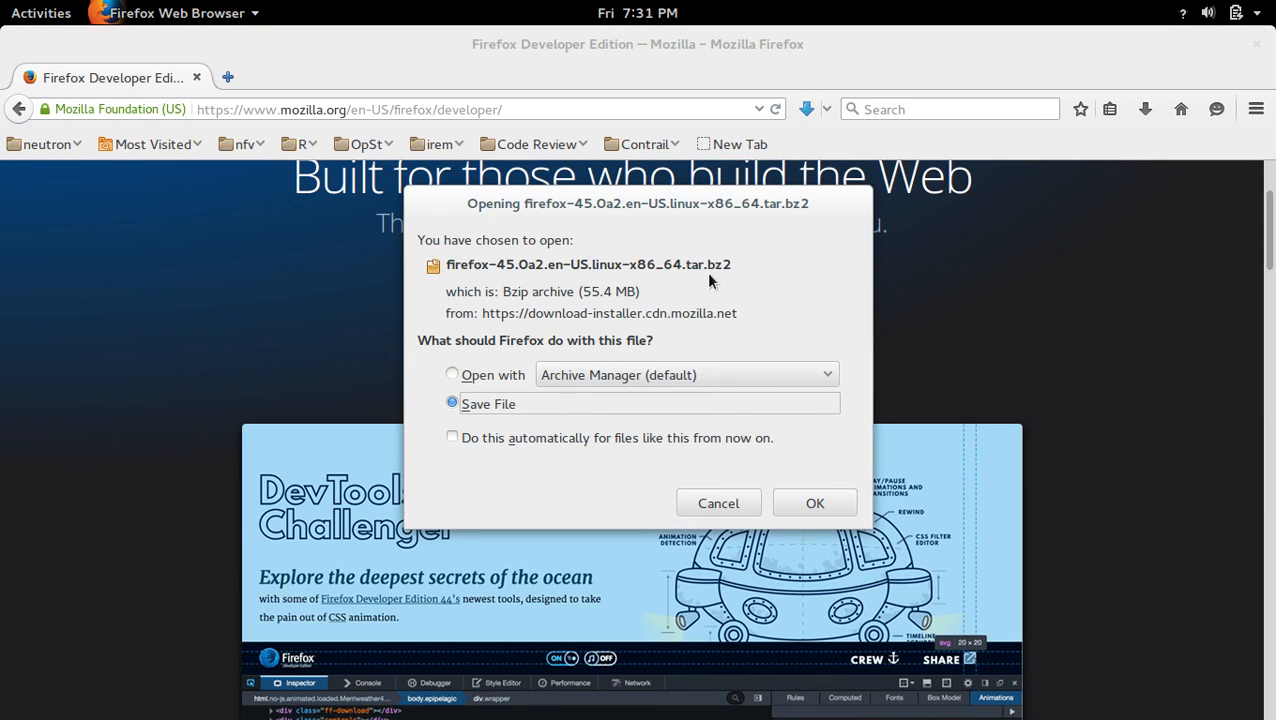
{"action": "mouse_move", "coordinate": [500, 271]}
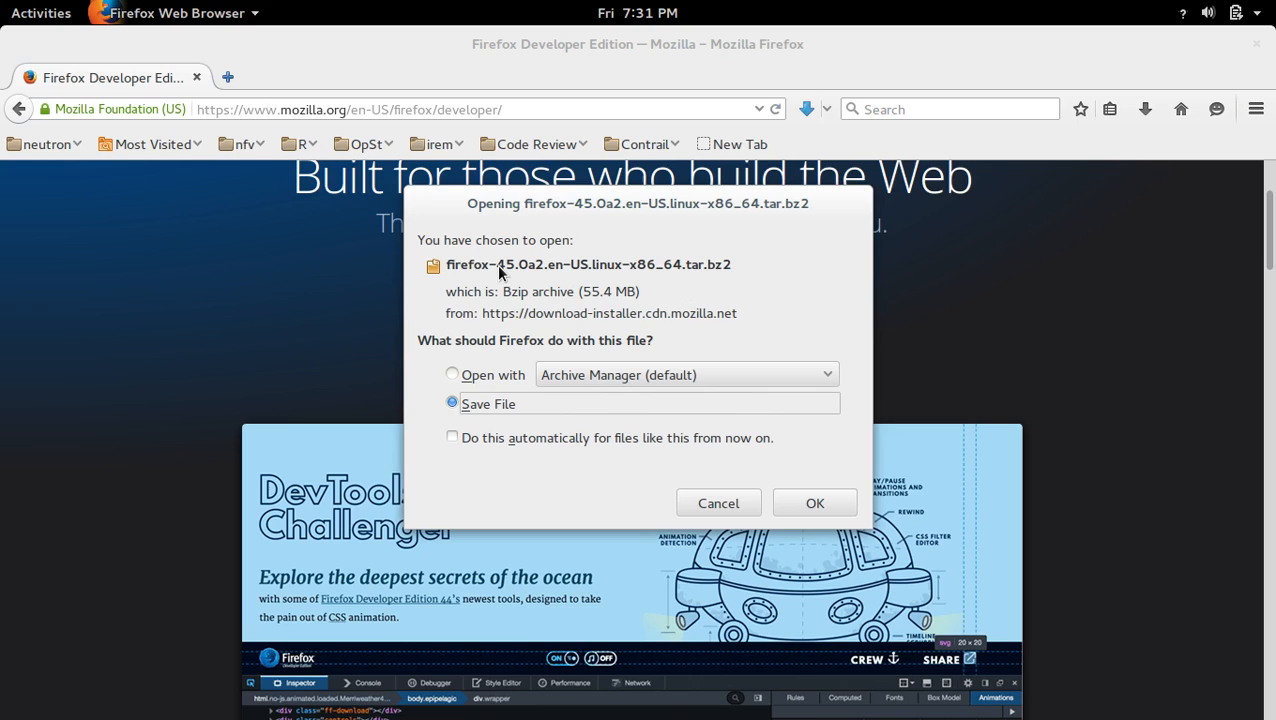
{"action": "mouse_move", "coordinate": [596, 287]}
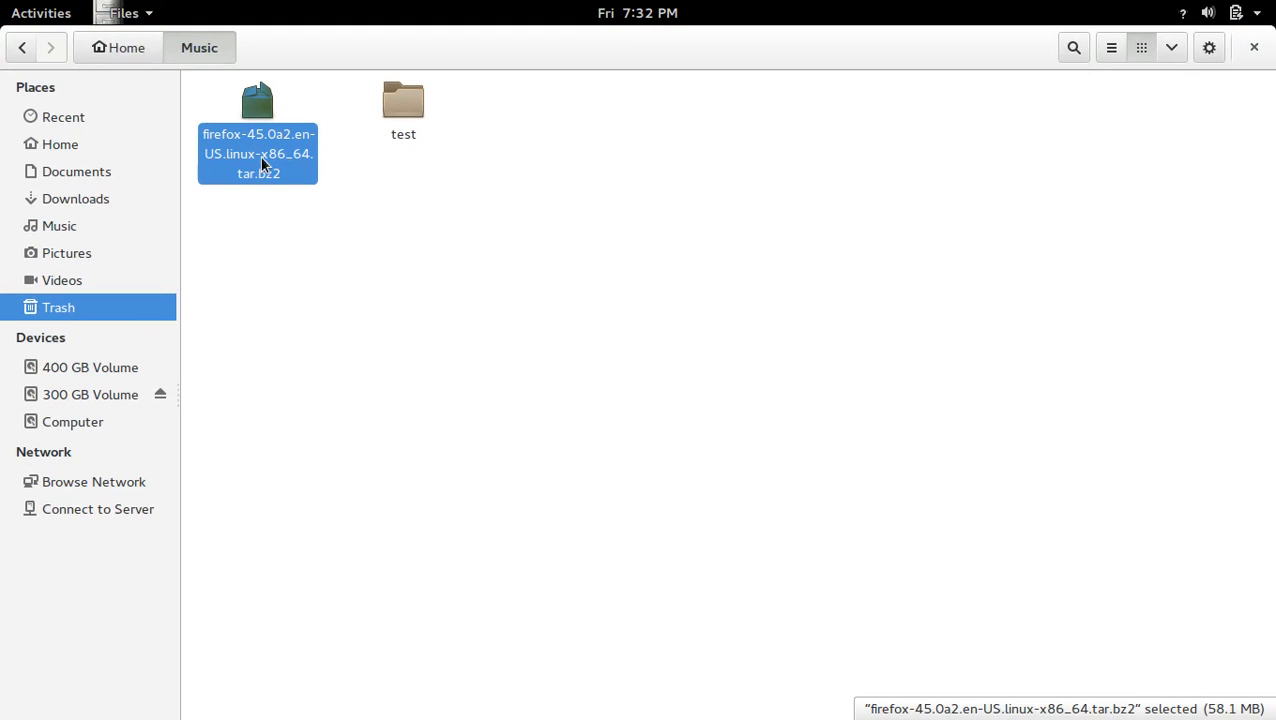
{"action": "mouse_move", "coordinate": [262, 157]}
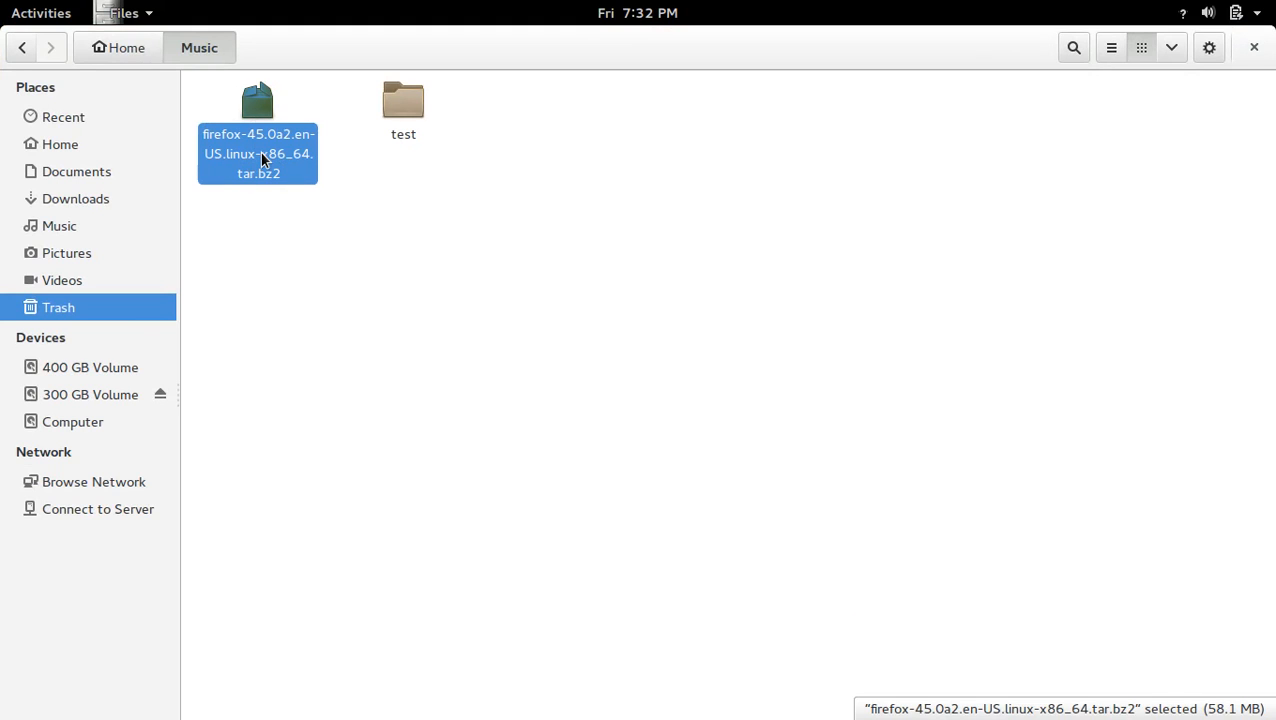
- Extract the firefox-45.0a2 tar.bz2 archive here in the Music folder
{"action": "right_click", "coordinate": [258, 150]}
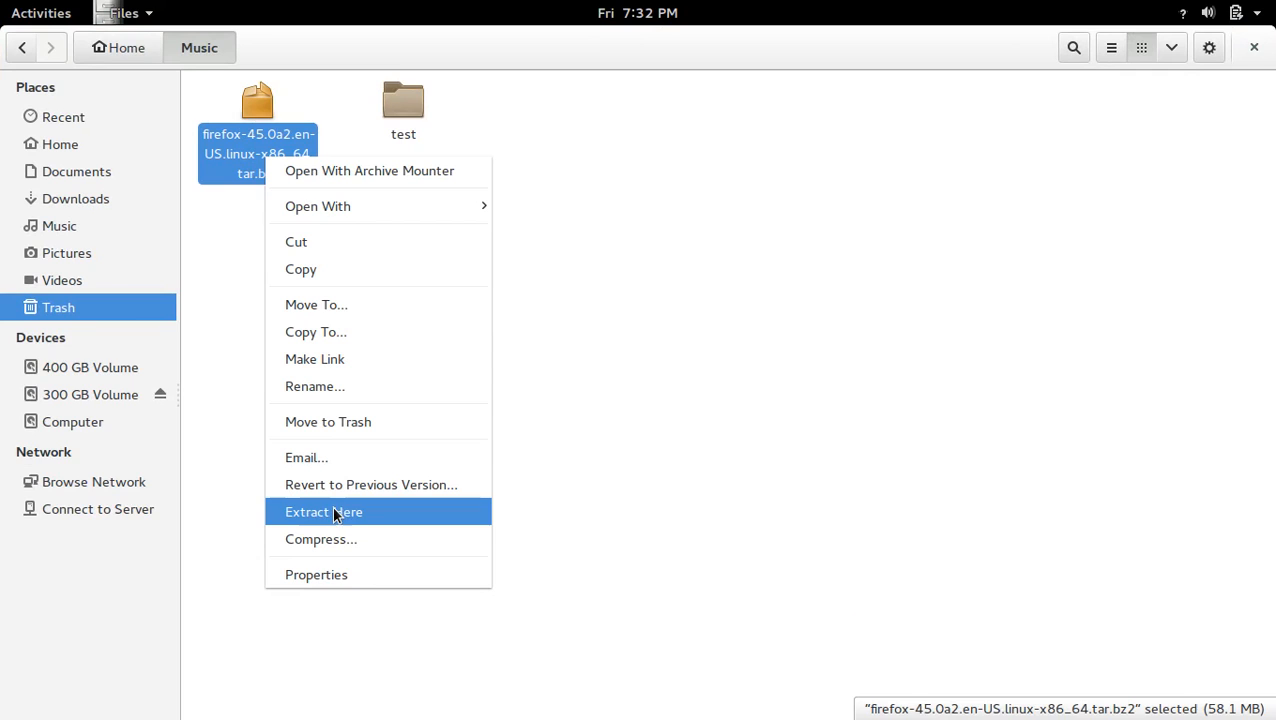
{"action": "mouse_move", "coordinate": [355, 519]}
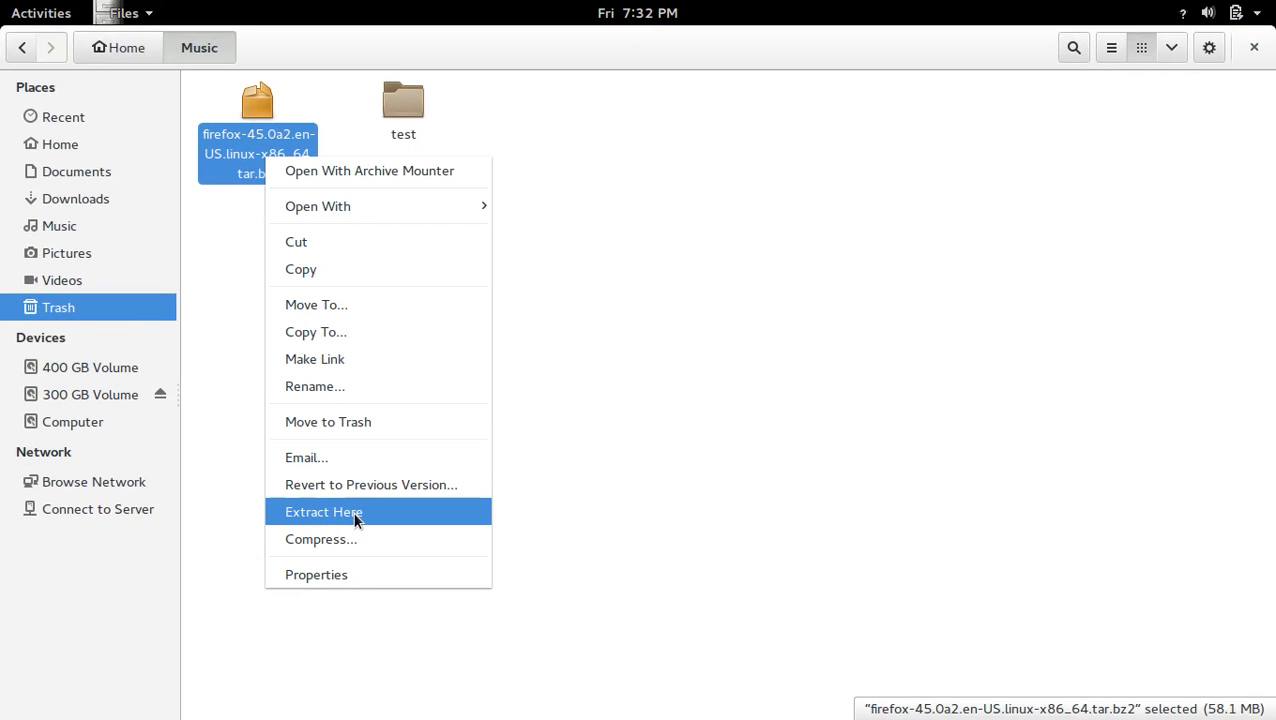
{"action": "left_click", "coordinate": [324, 511]}
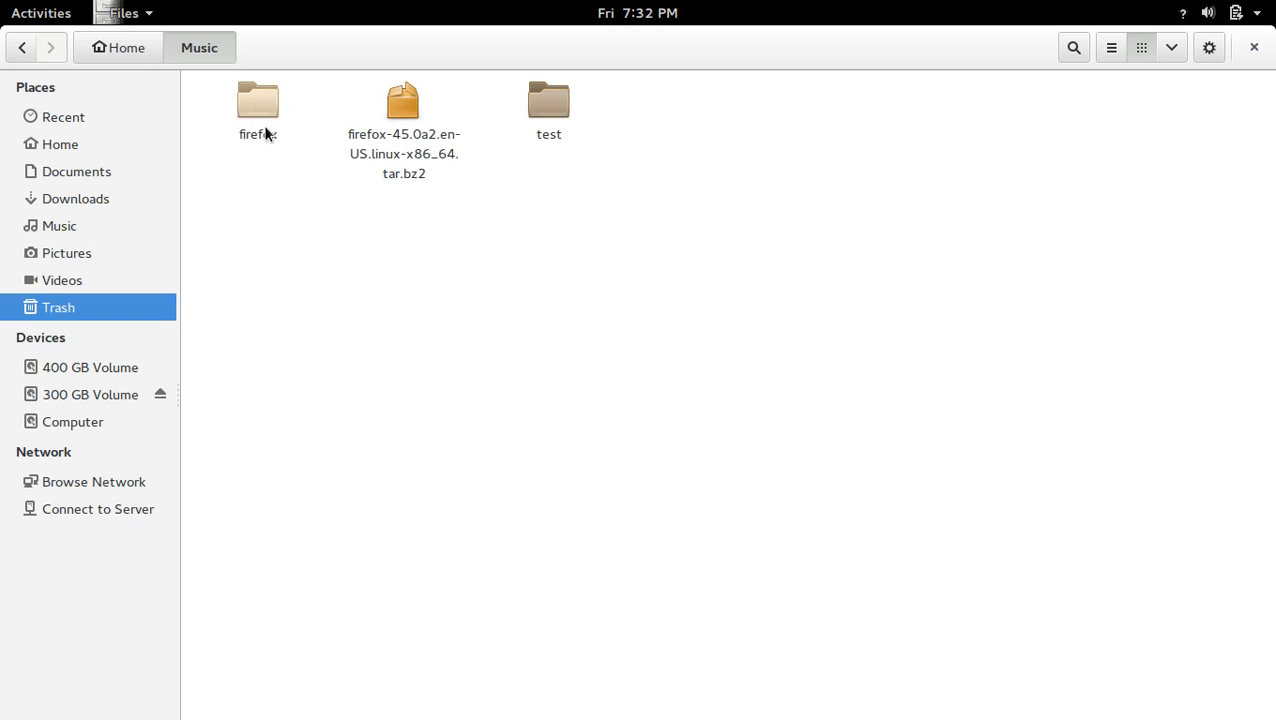
{"action": "mouse_move", "coordinate": [258, 120]}
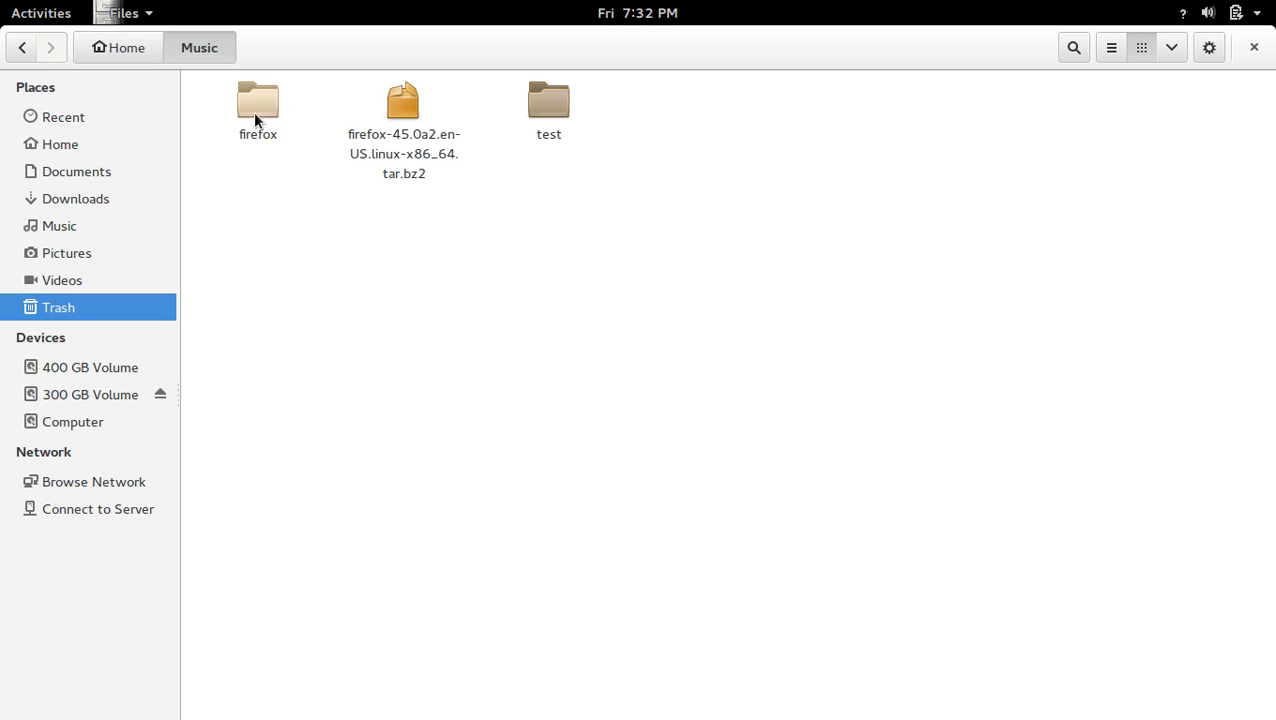
- Open the extracted firefox folder and run the firefox executable
{"action": "double_click", "coordinate": [257, 100]}
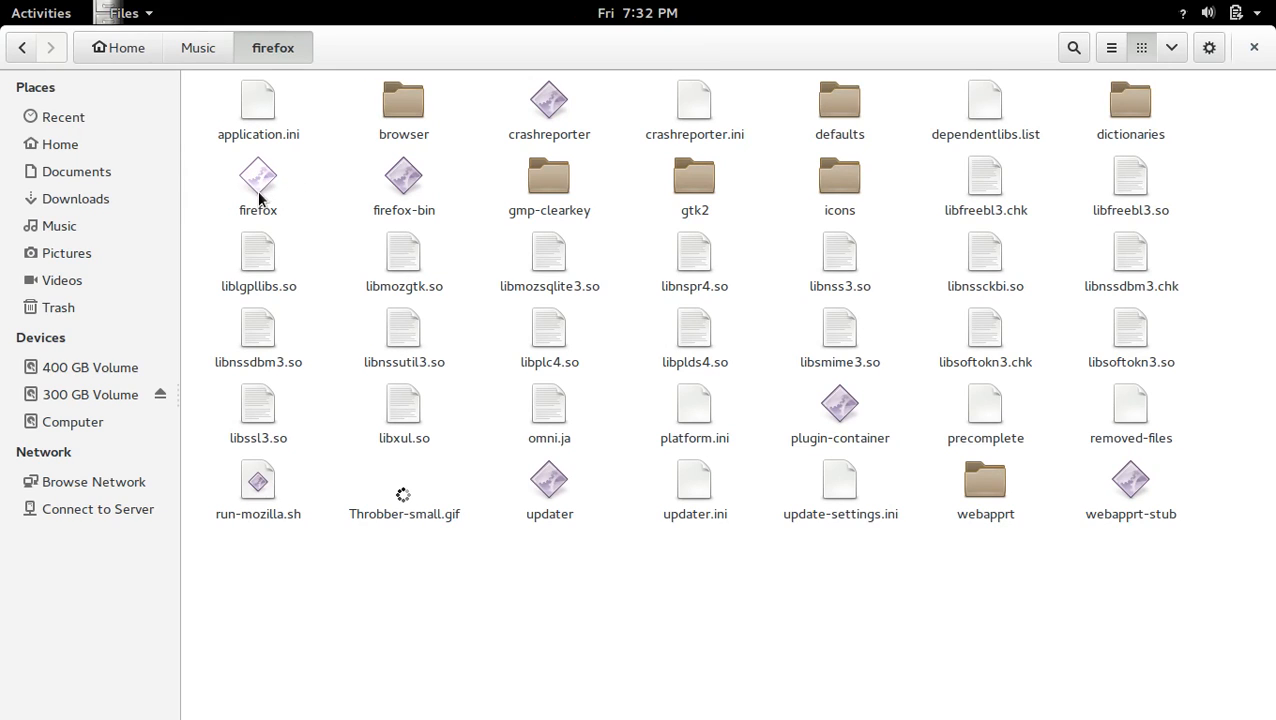
{"action": "left_click", "coordinate": [258, 178]}
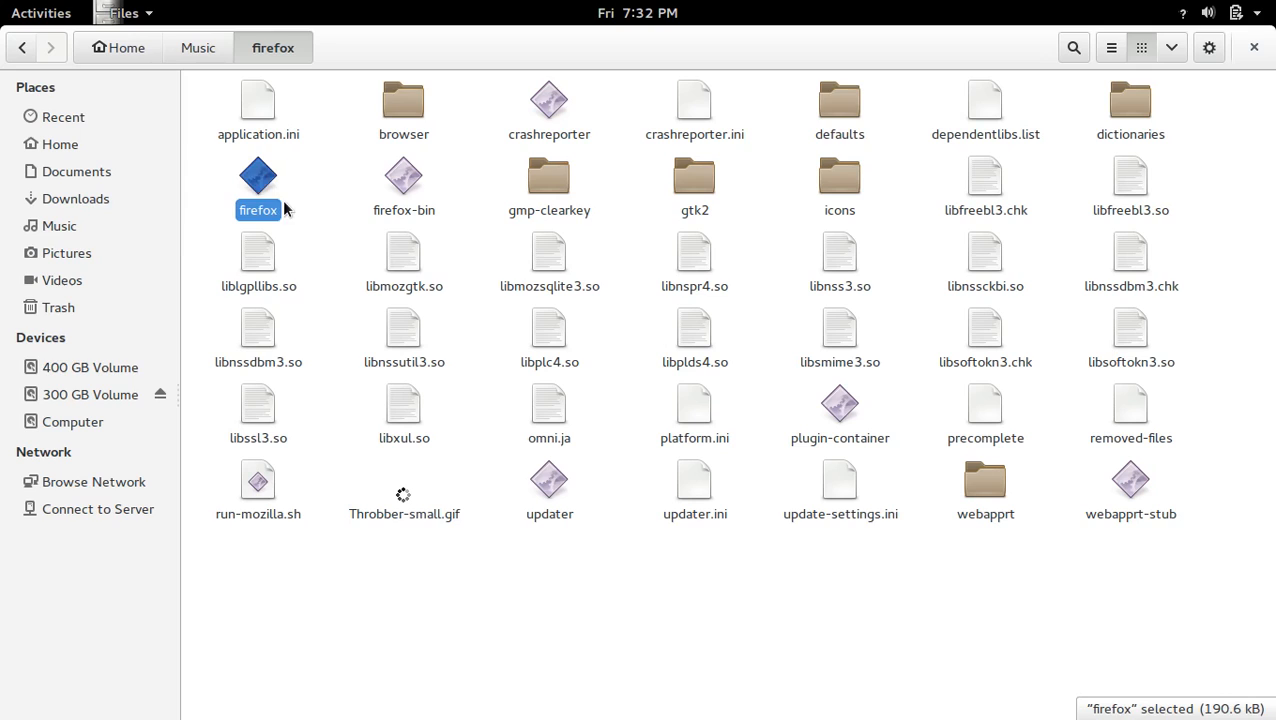
{"action": "right_click", "coordinate": [257, 177]}
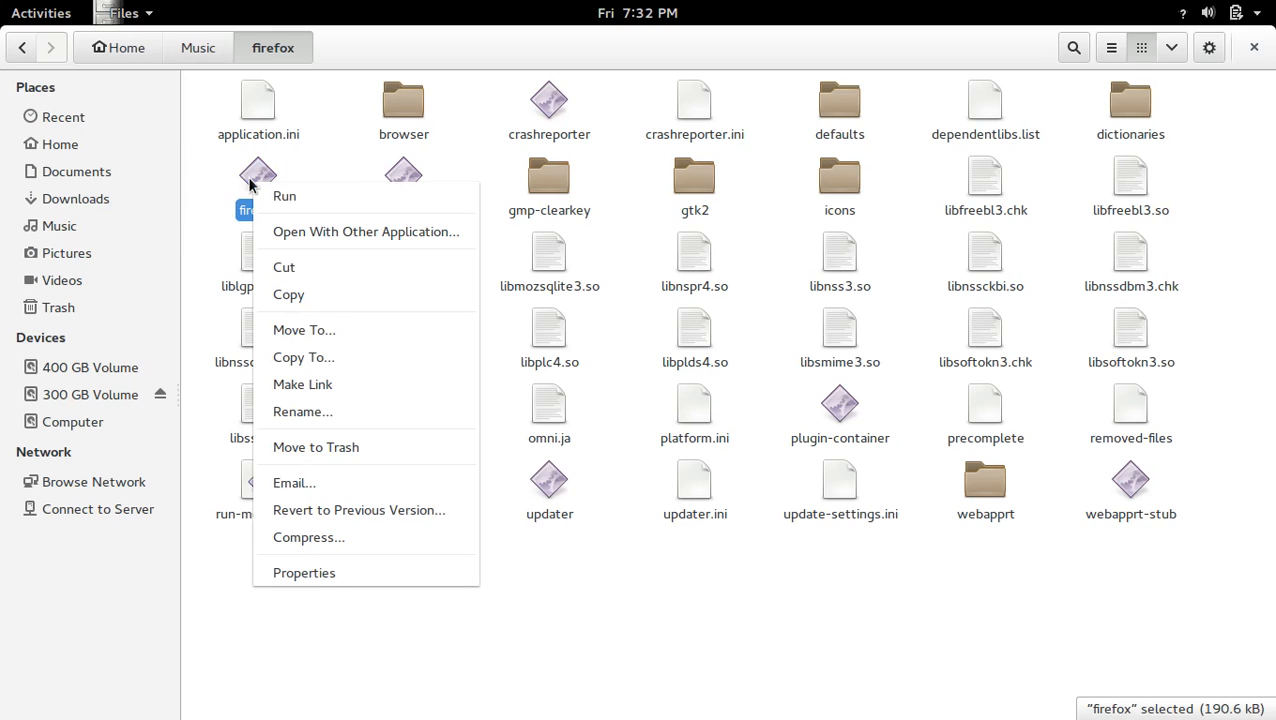
{"action": "mouse_move", "coordinate": [300, 196]}
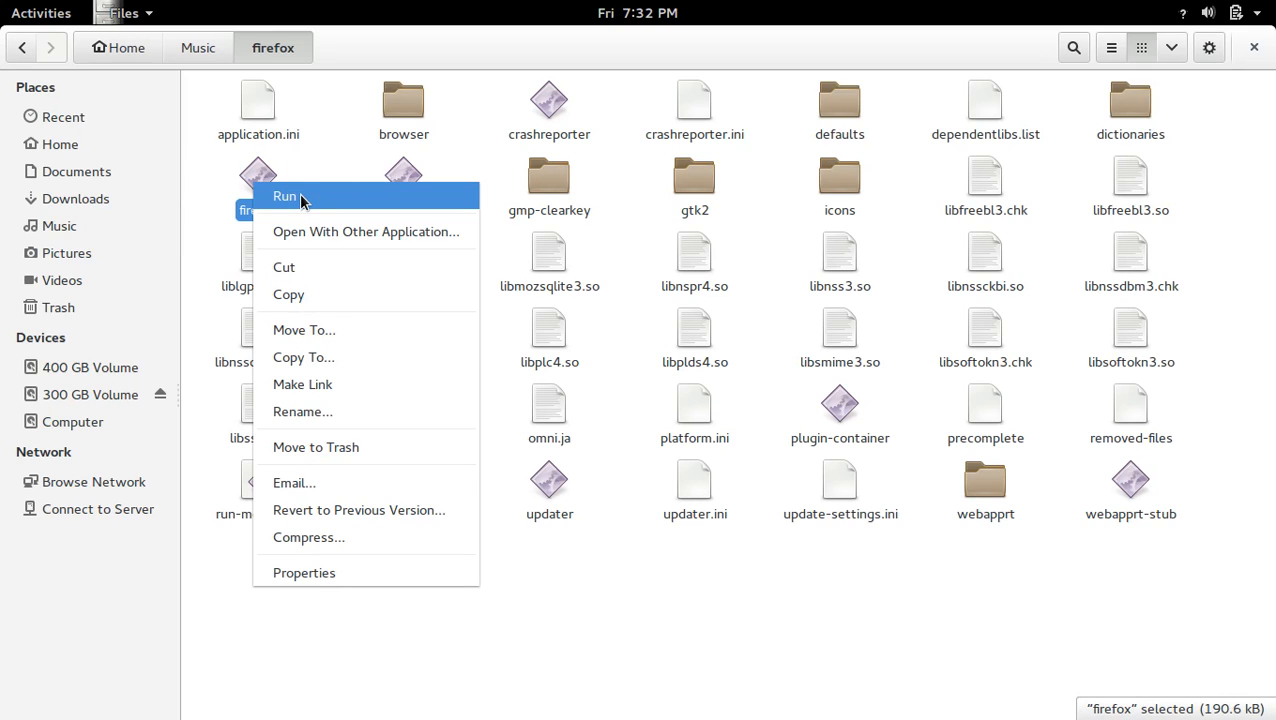
{"action": "mouse_move", "coordinate": [312, 196]}
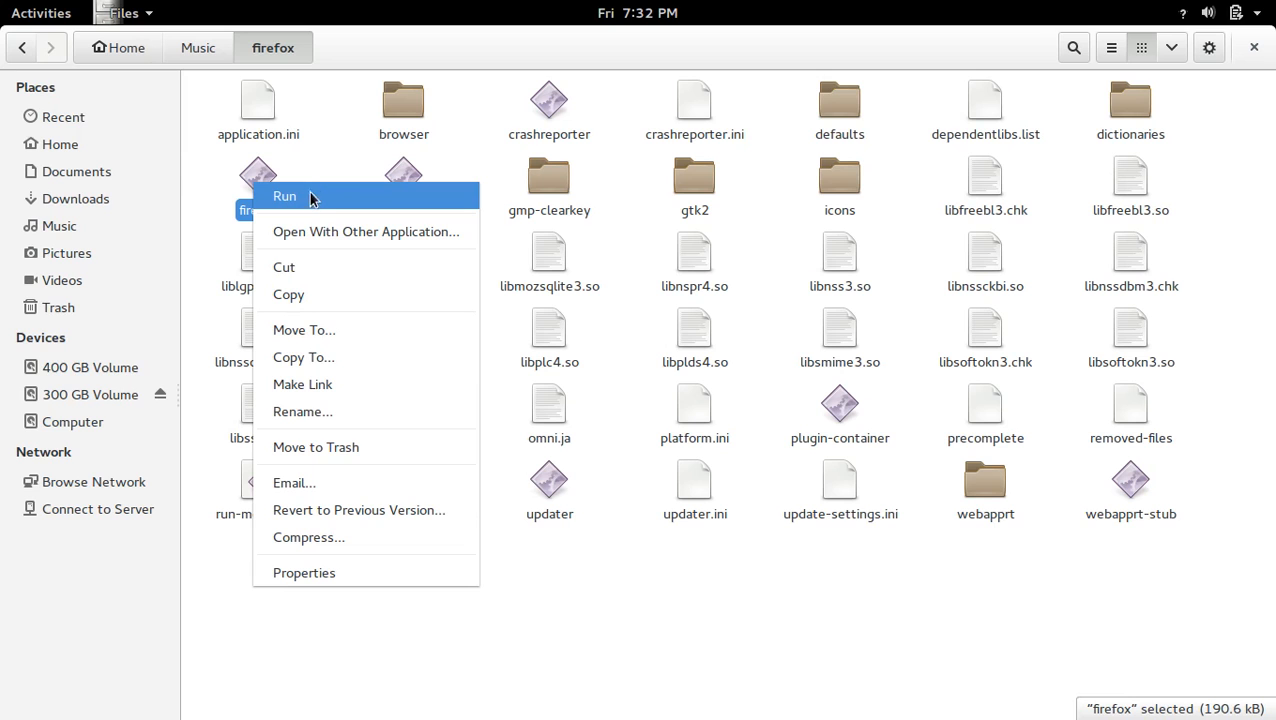
{"action": "left_click", "coordinate": [285, 196]}
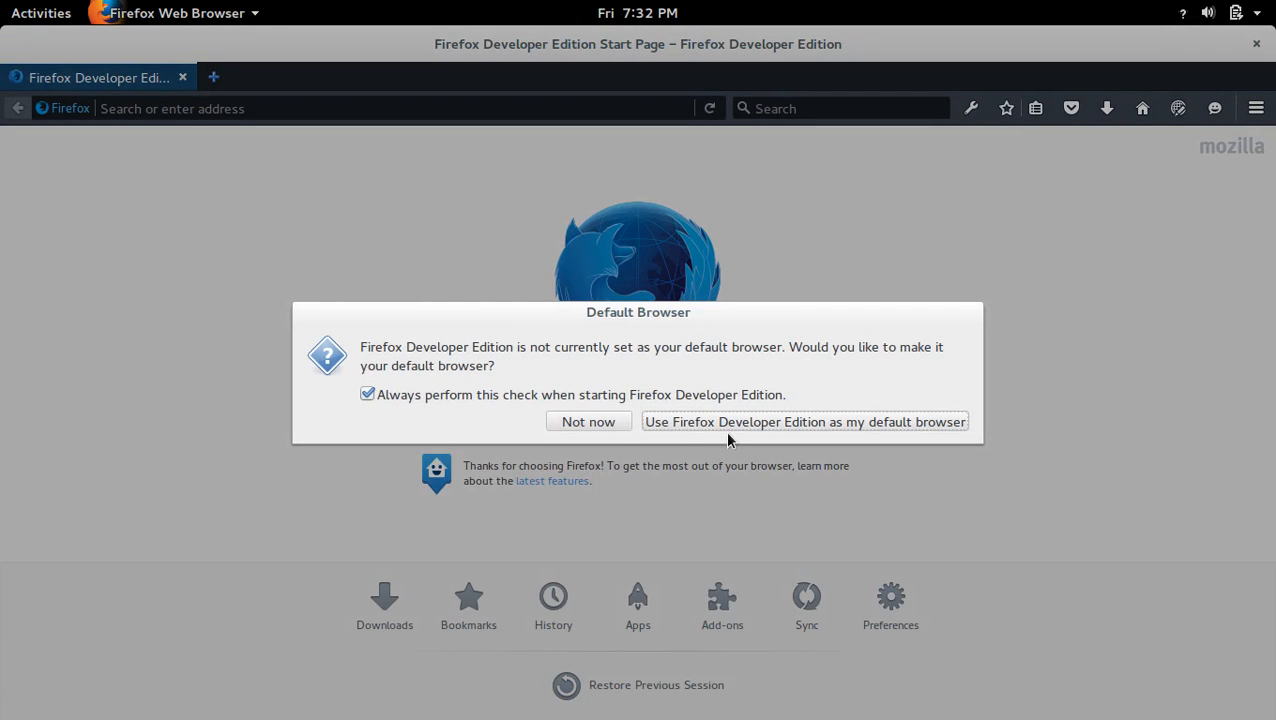
- Dismiss the Default Browser prompt on the Developer Edition start page
{"action": "left_click", "coordinate": [588, 421]}
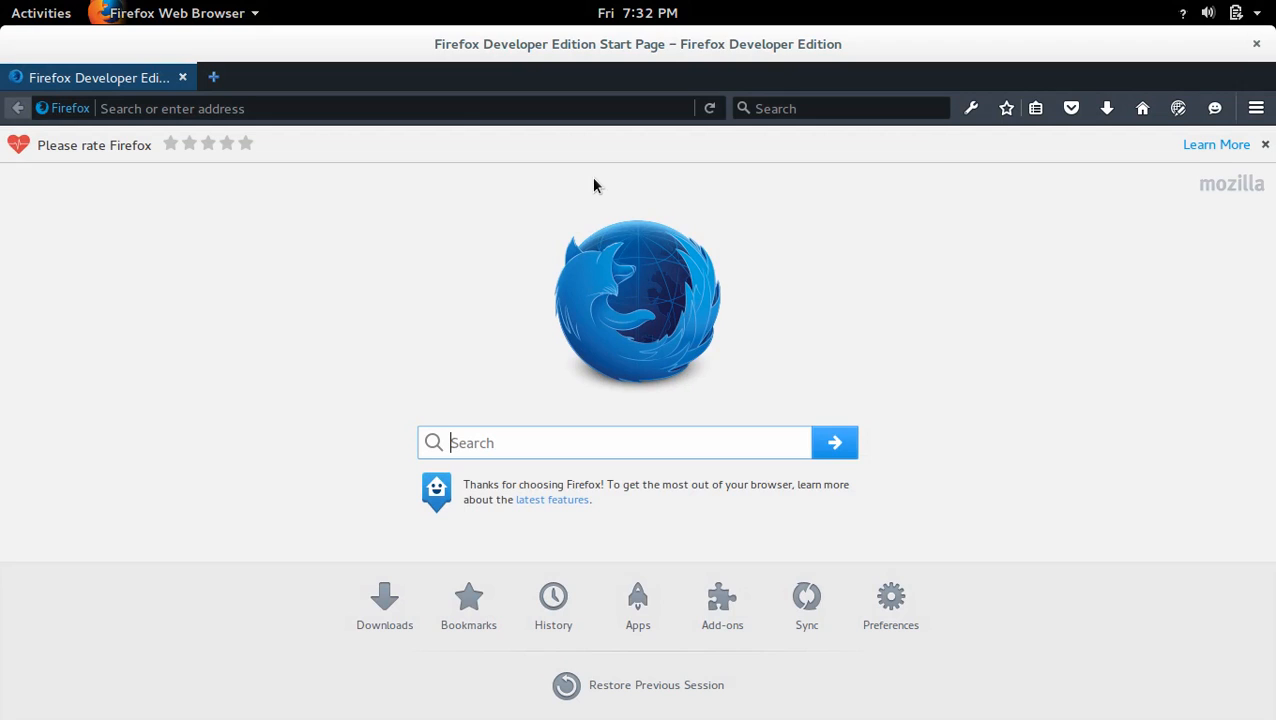
{"action": "left_click", "coordinate": [1256, 108]}
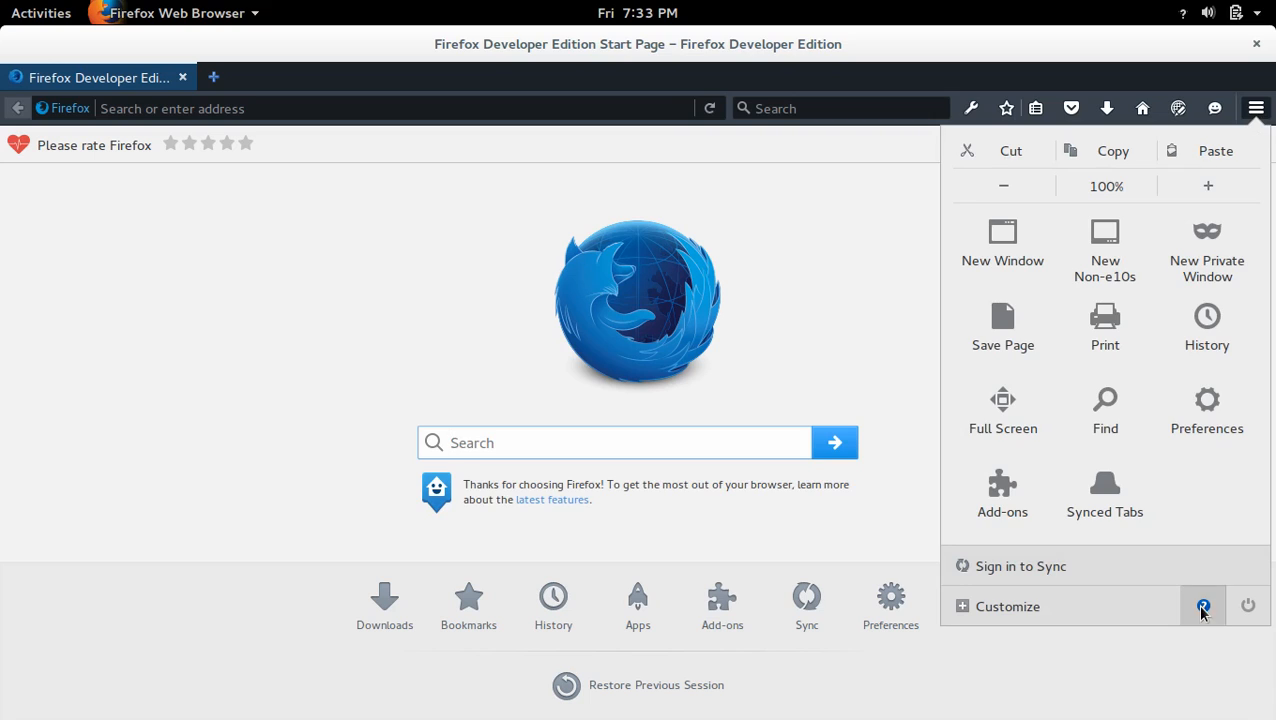
- Confirm in About Firefox that version 45.0a2 is up to date, then close it
{"action": "left_click", "coordinate": [1203, 605]}
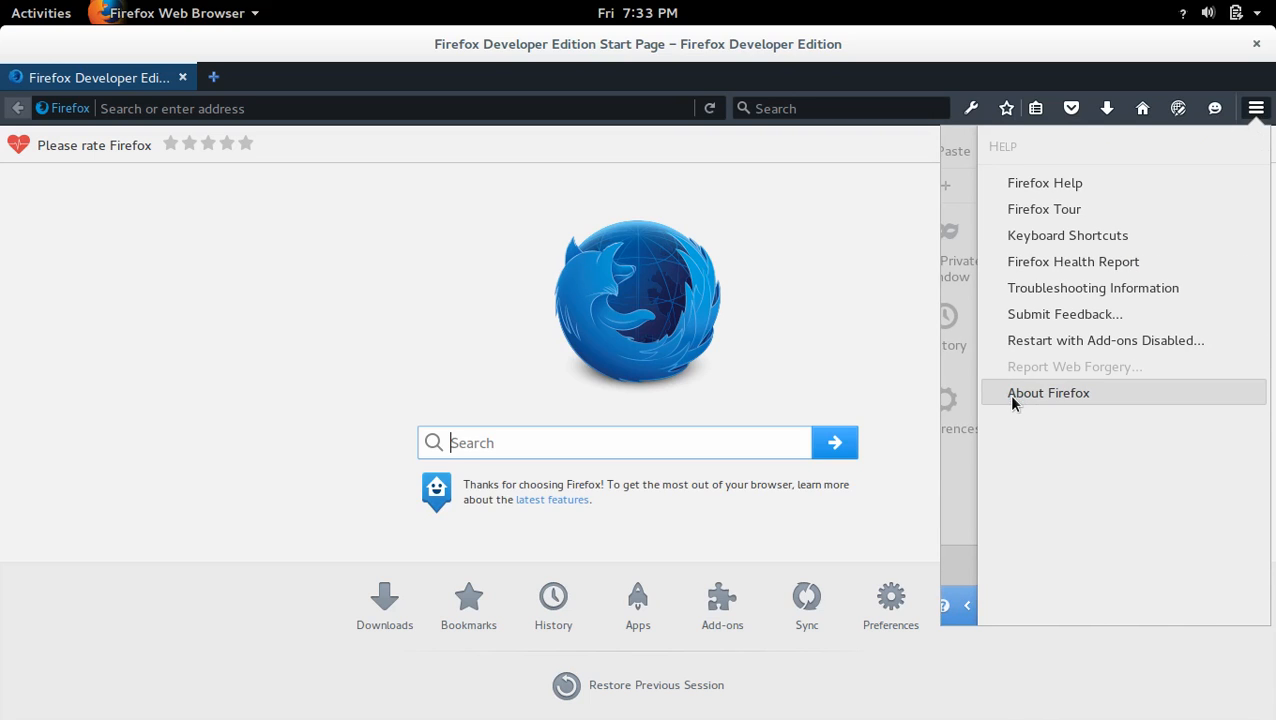
{"action": "mouse_move", "coordinate": [1034, 402]}
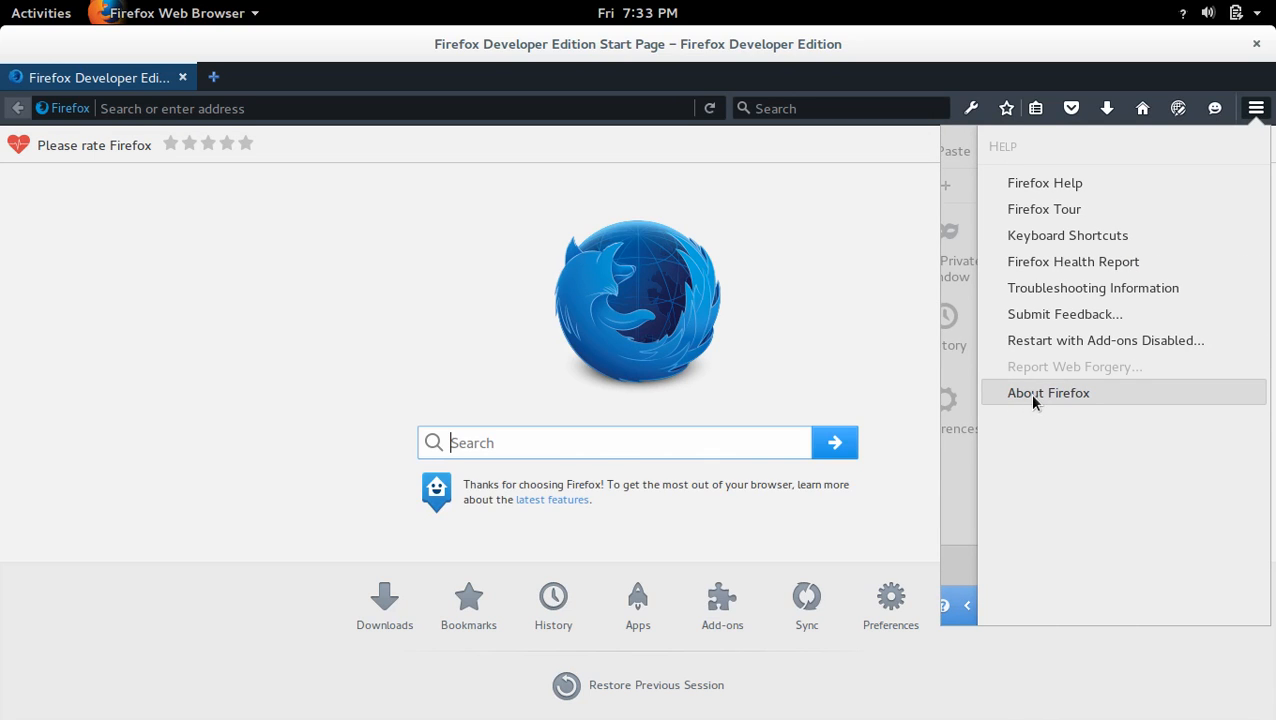
{"action": "left_click", "coordinate": [1048, 392]}
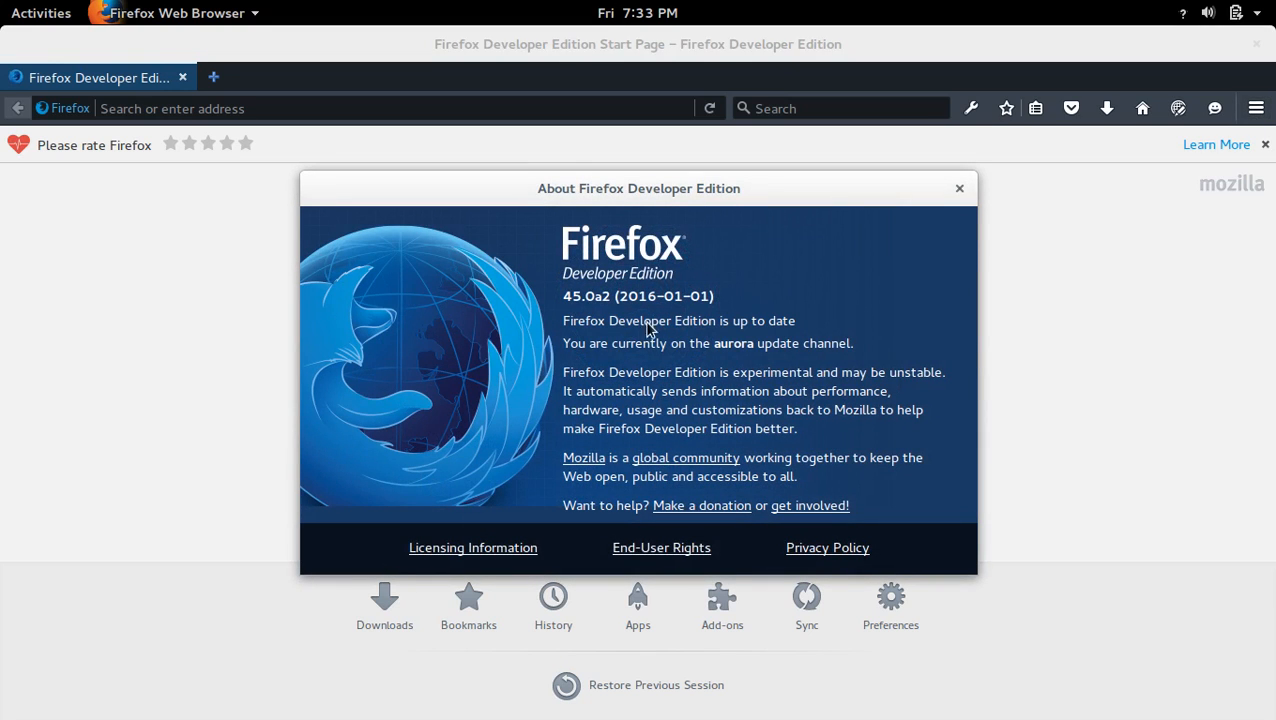
{"action": "mouse_move", "coordinate": [607, 285]}
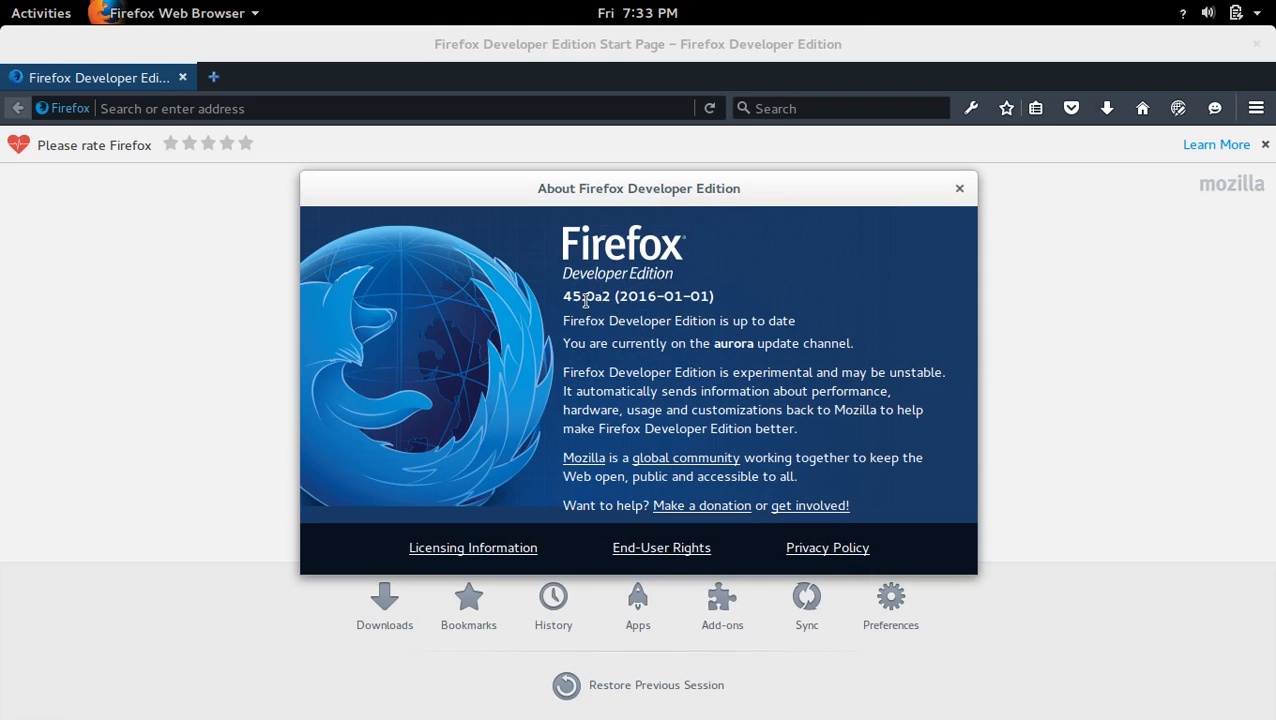
{"action": "mouse_move", "coordinate": [754, 333]}
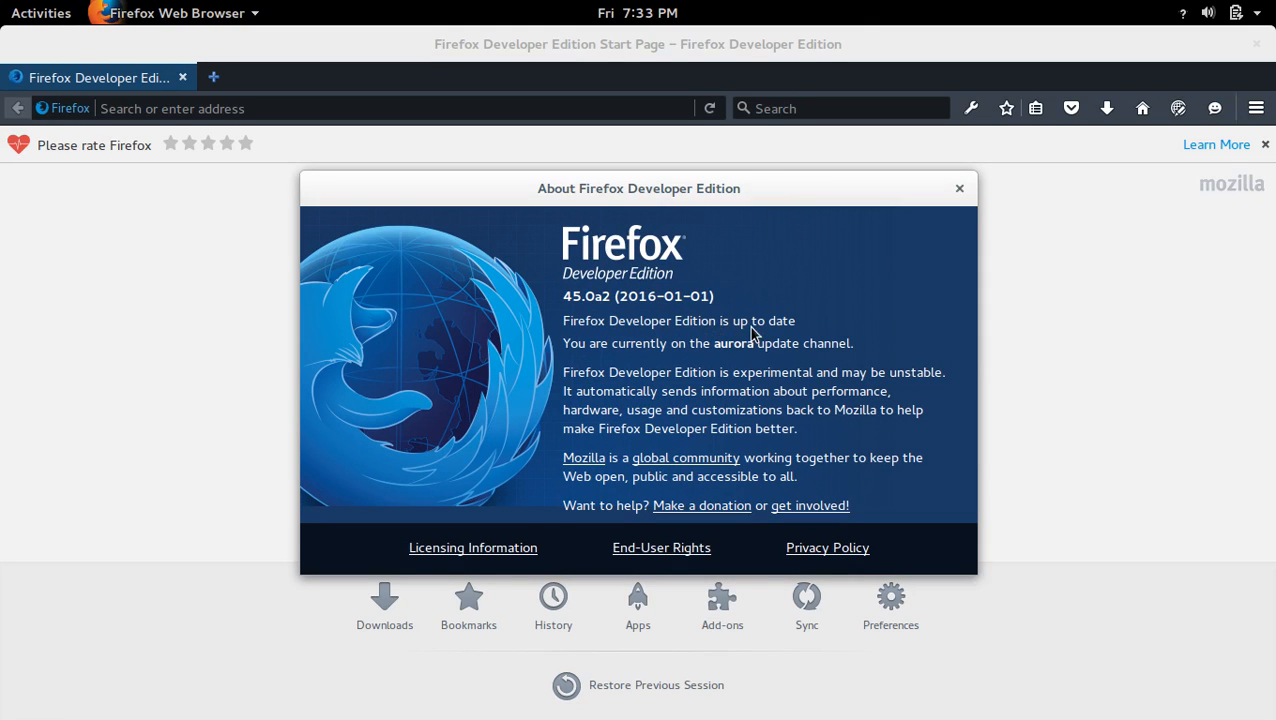
{"action": "mouse_move", "coordinate": [770, 361]}
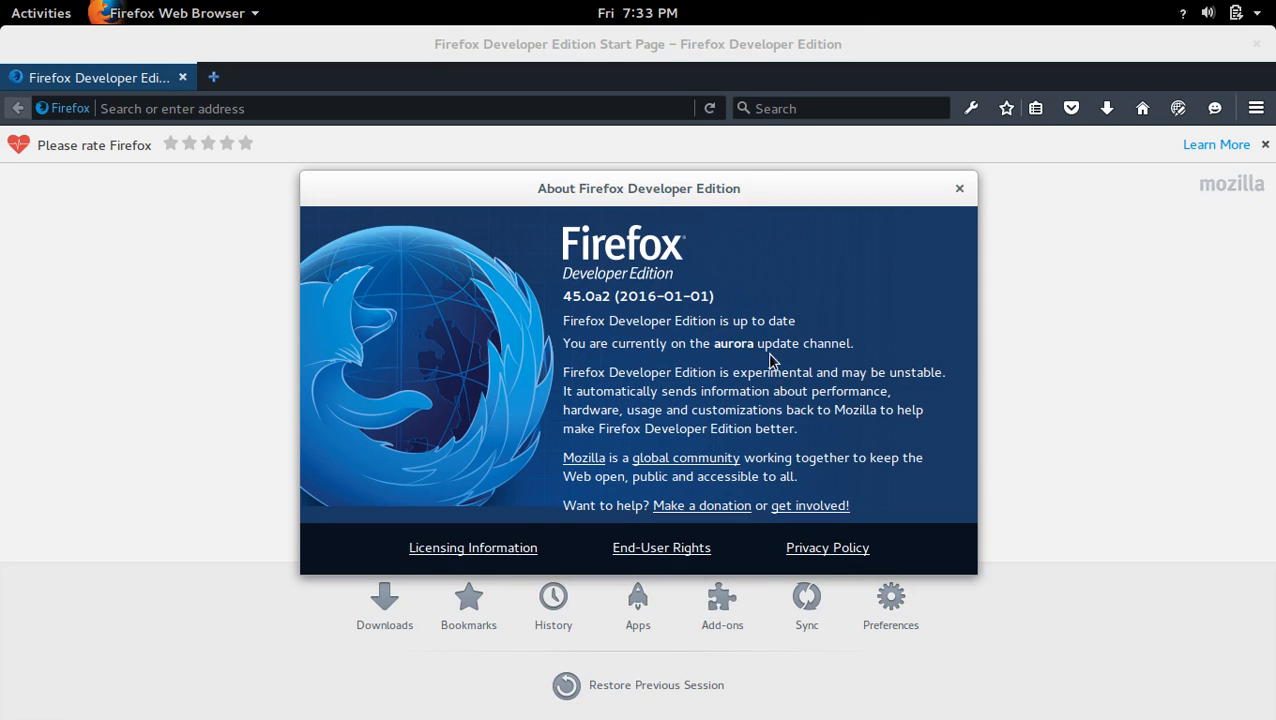
{"action": "mouse_move", "coordinate": [920, 238]}
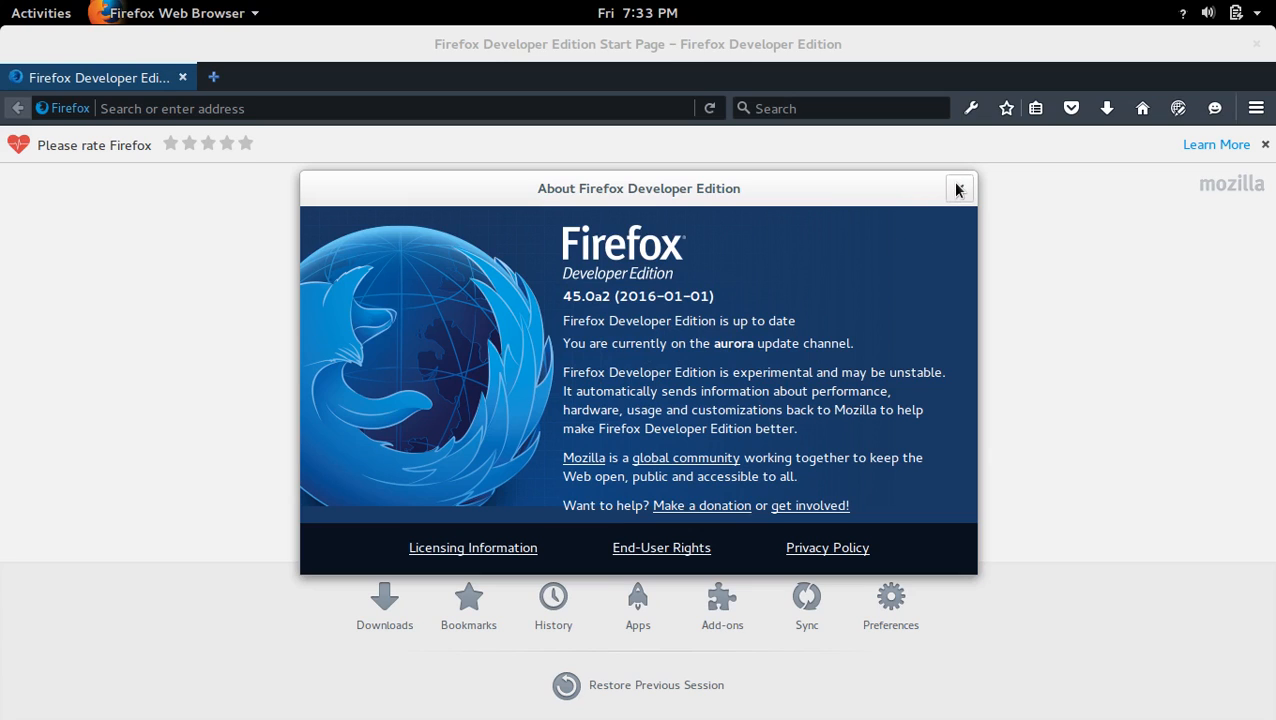
{"action": "left_click", "coordinate": [958, 188]}
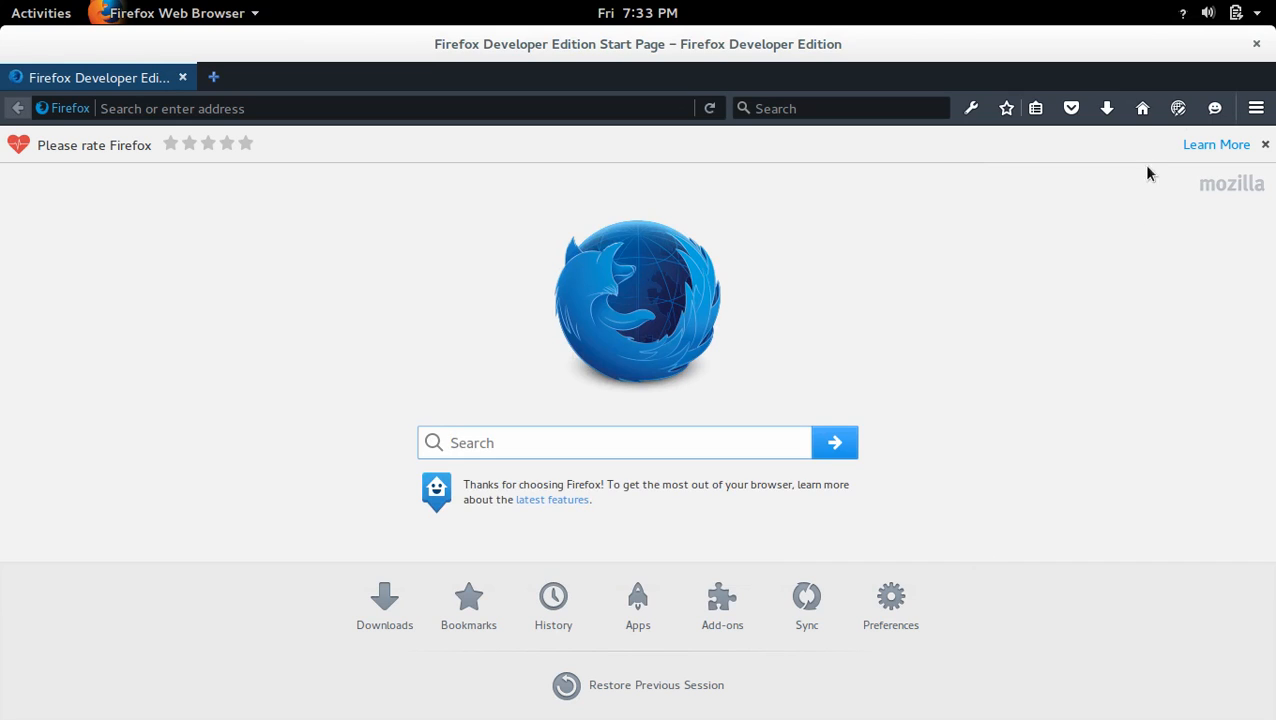
- Search the web for 'python' from the toolbar search box
{"action": "left_click", "coordinate": [1256, 108]}
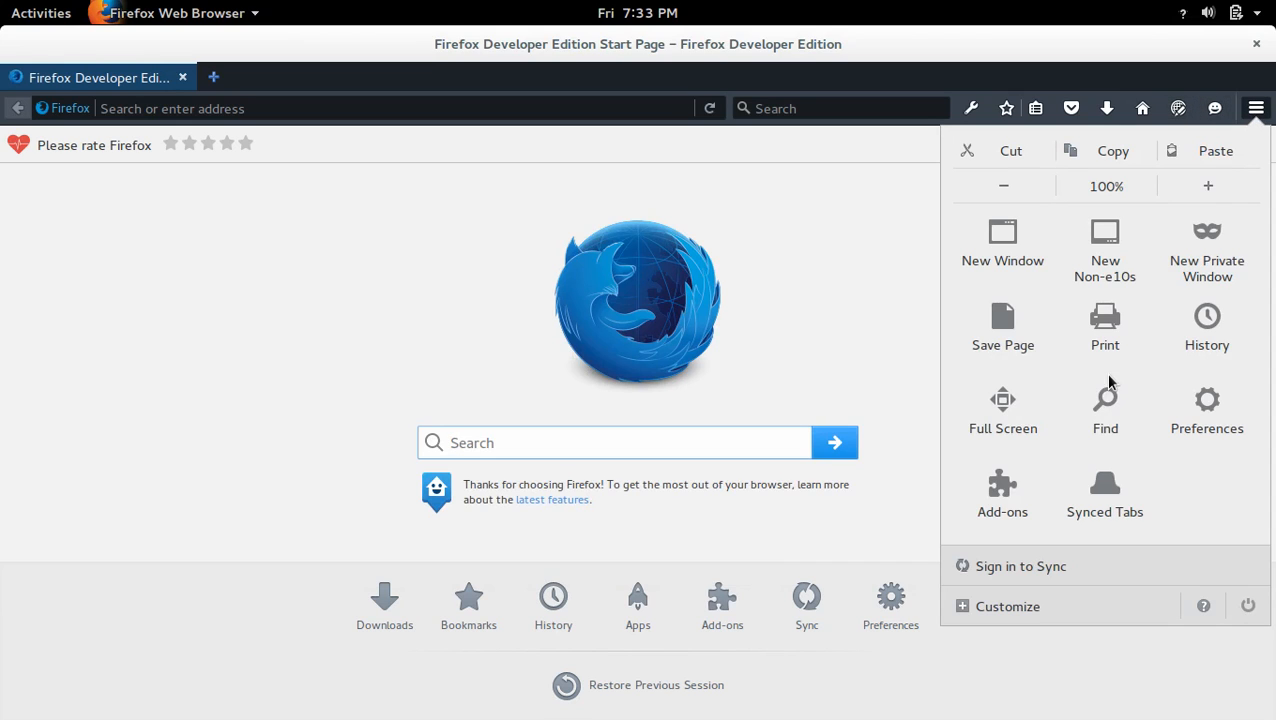
{"action": "mouse_move", "coordinate": [1105, 320]}
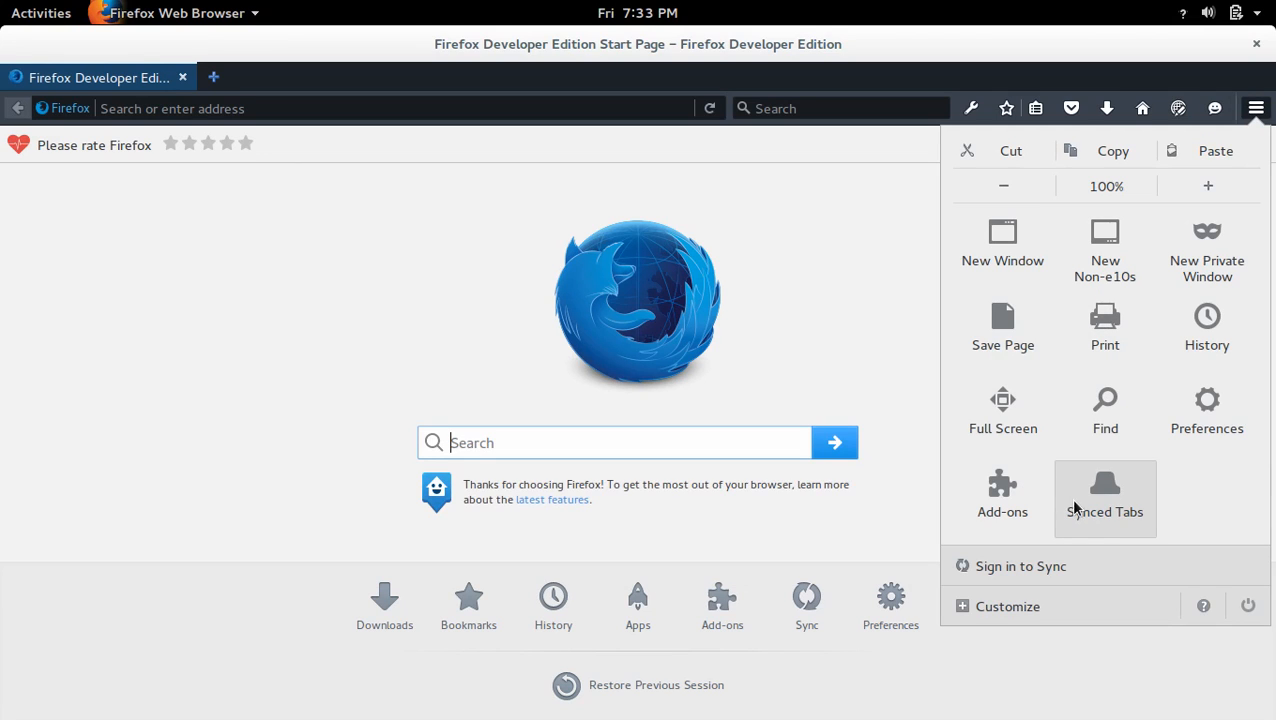
{"action": "mouse_move", "coordinate": [1204, 130]}
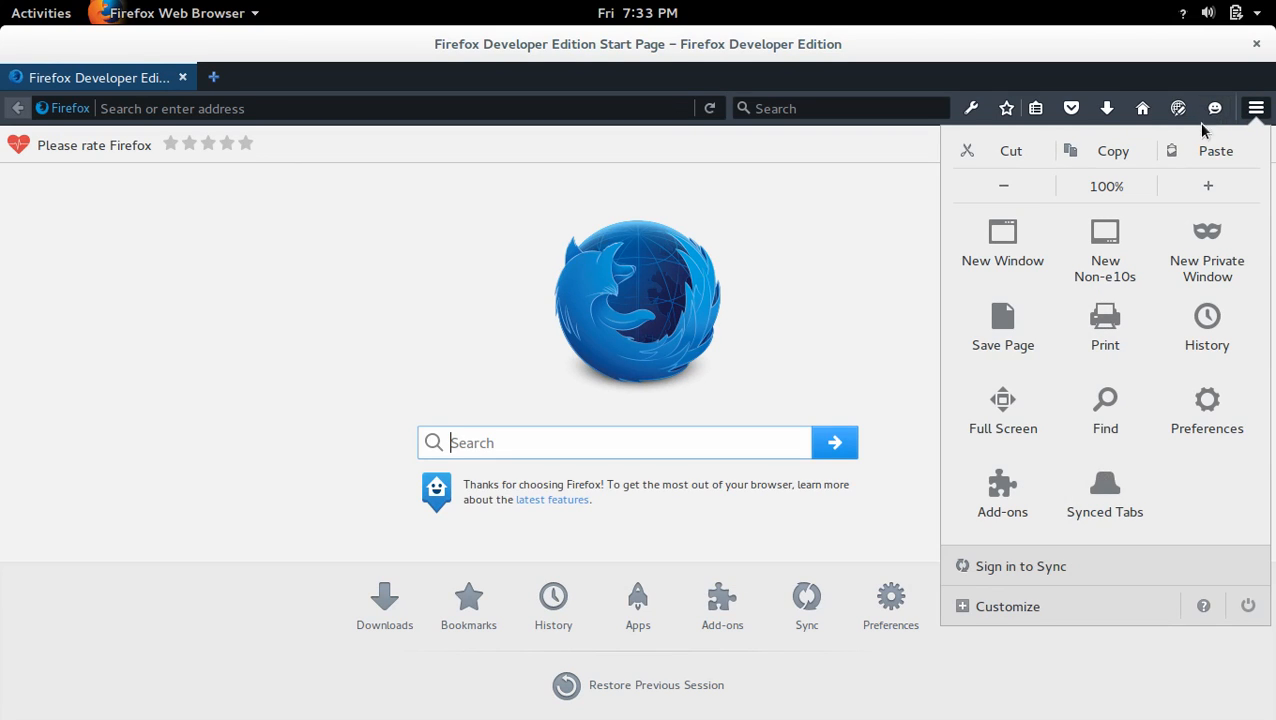
{"action": "left_click", "coordinate": [1256, 108]}
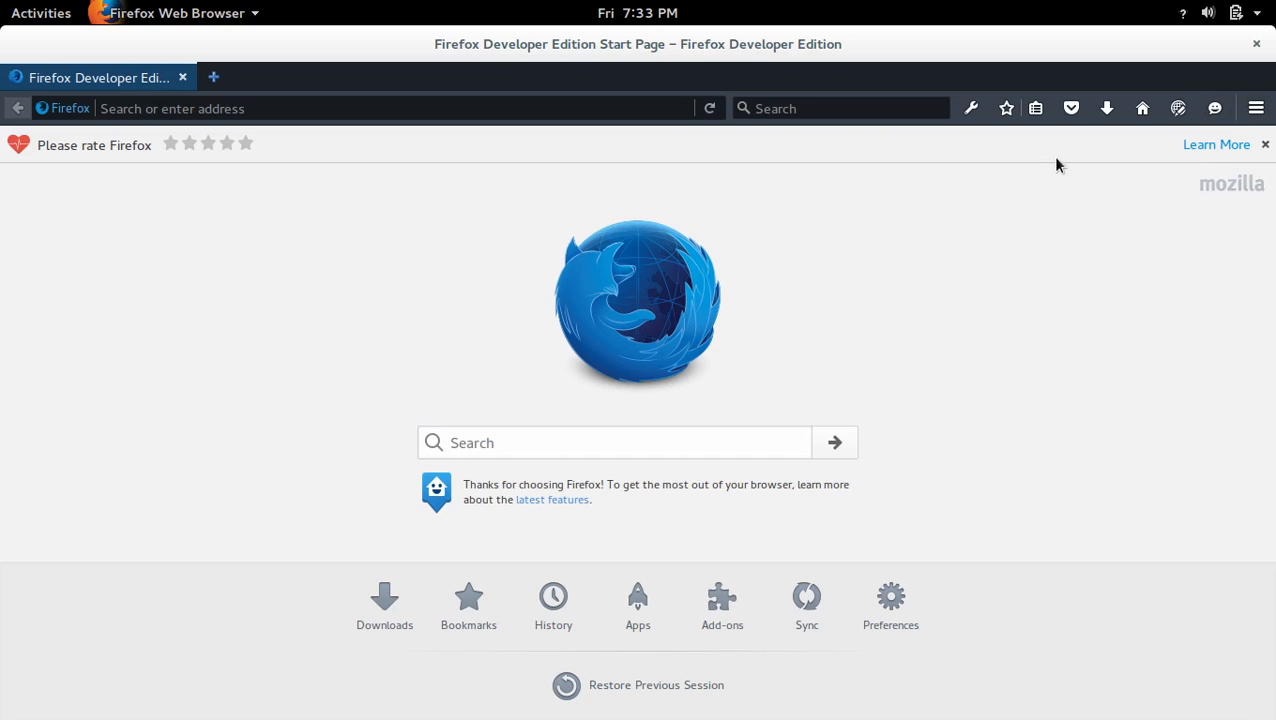
{"action": "left_click", "coordinate": [840, 108]}
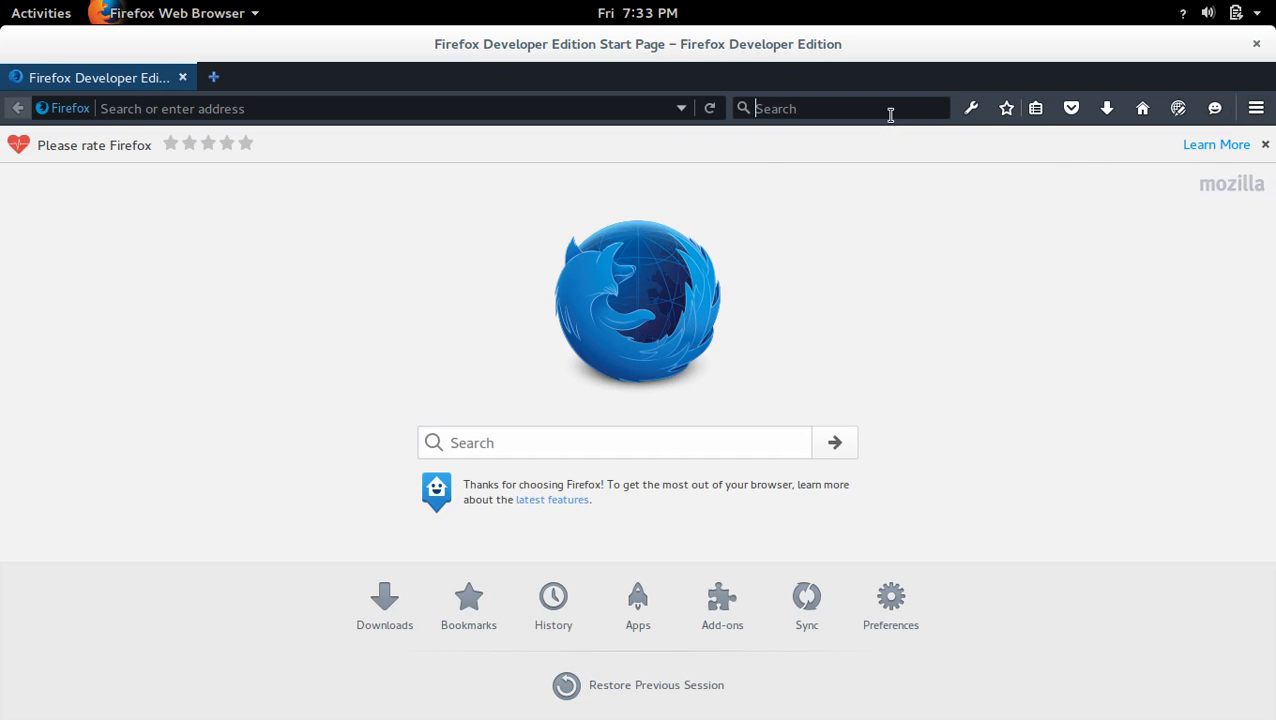
{"action": "type", "text": "python"}
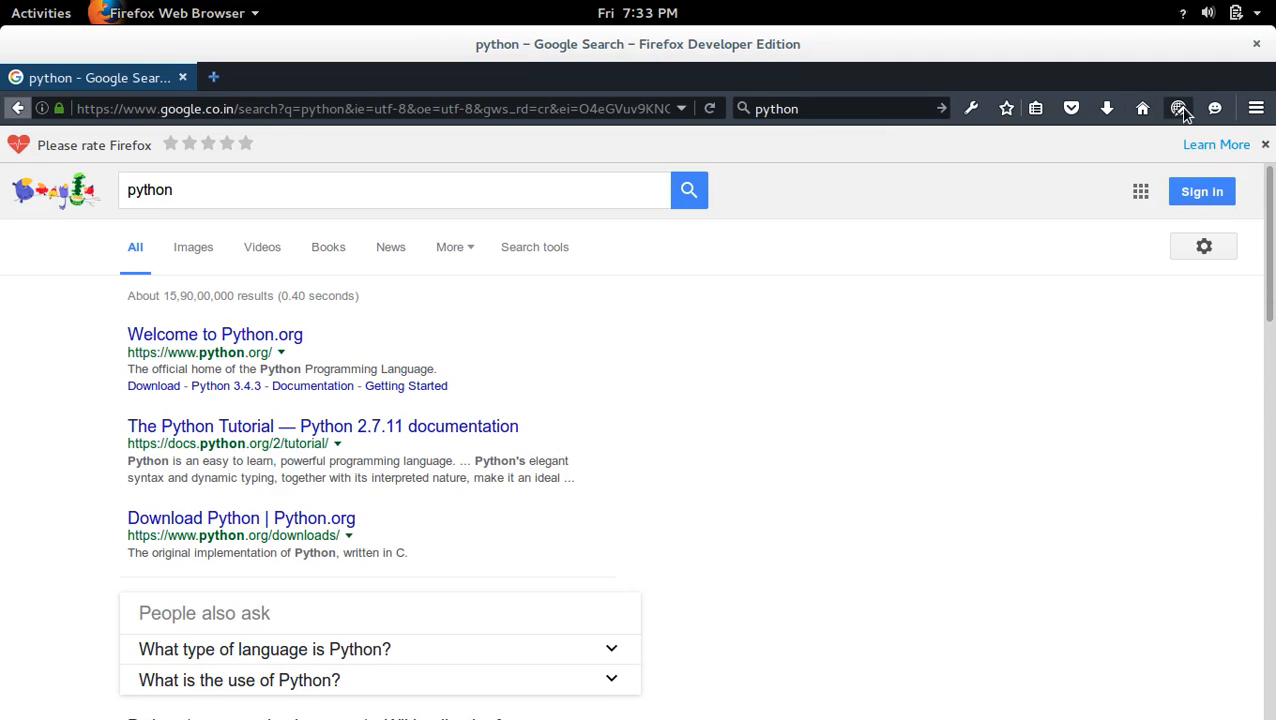
{"action": "mouse_move", "coordinate": [1180, 108]}
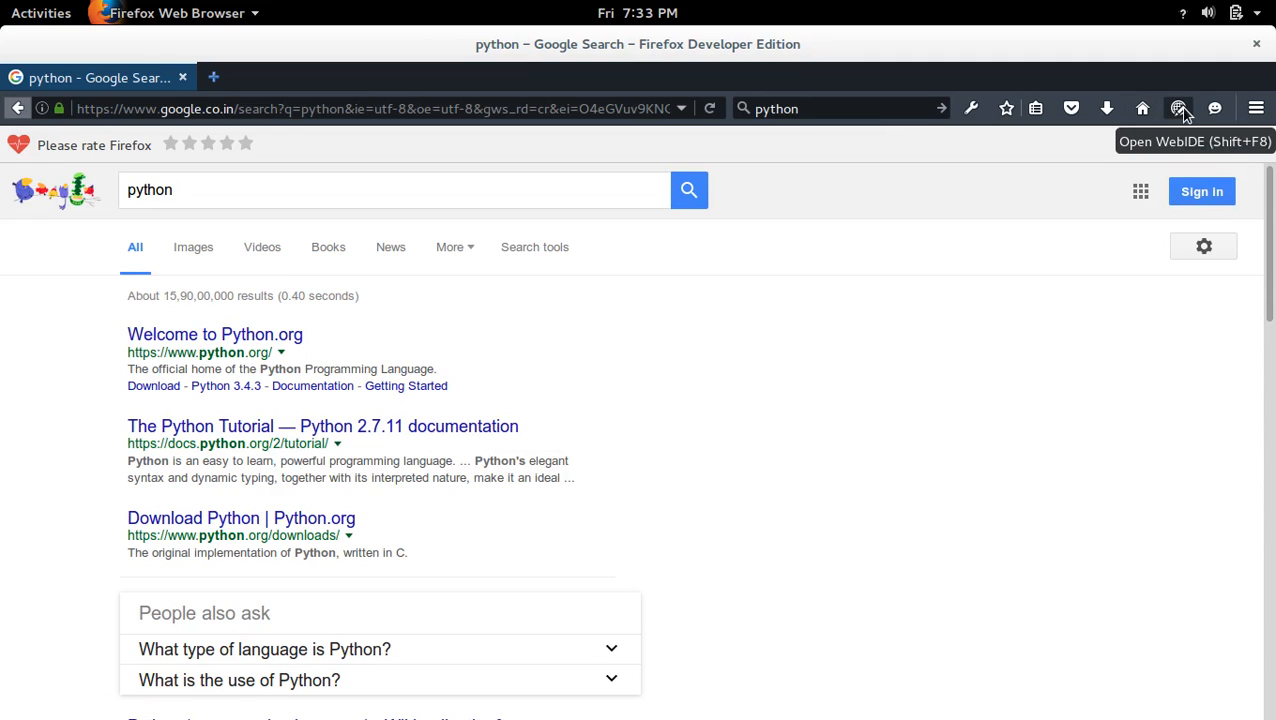
{"action": "left_click", "coordinate": [1180, 108]}
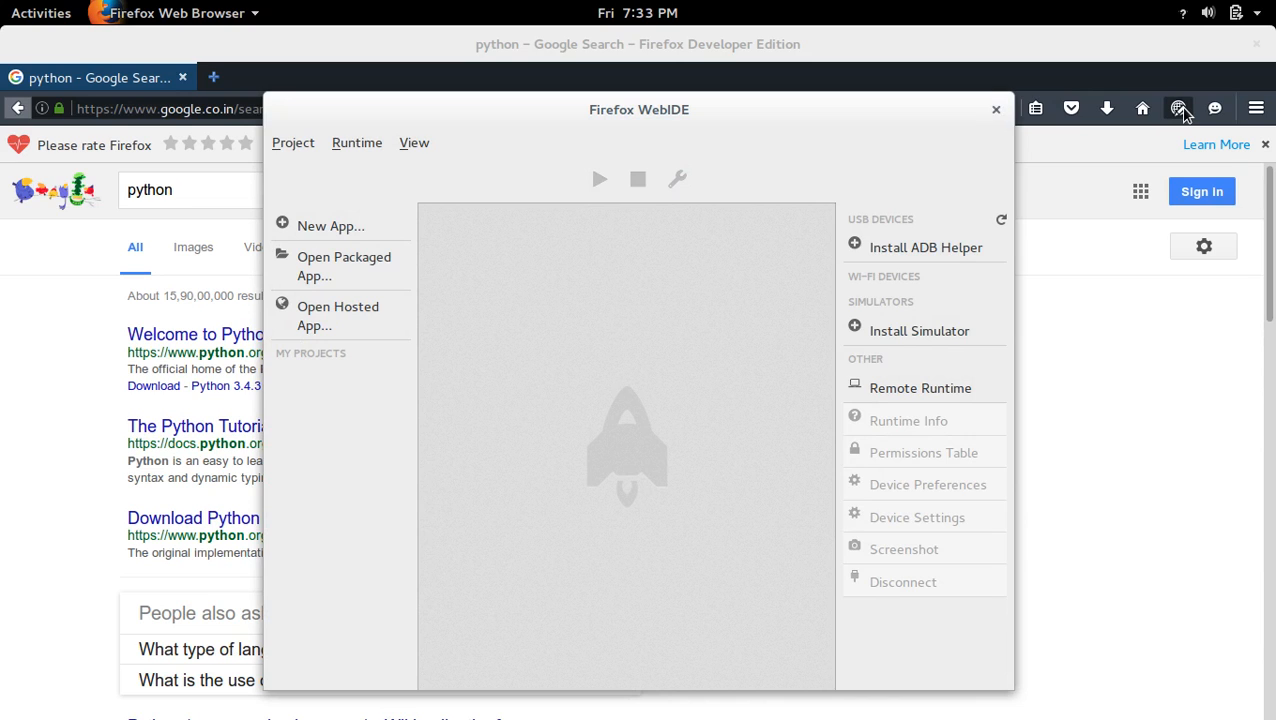
{"action": "mouse_move", "coordinate": [996, 110]}
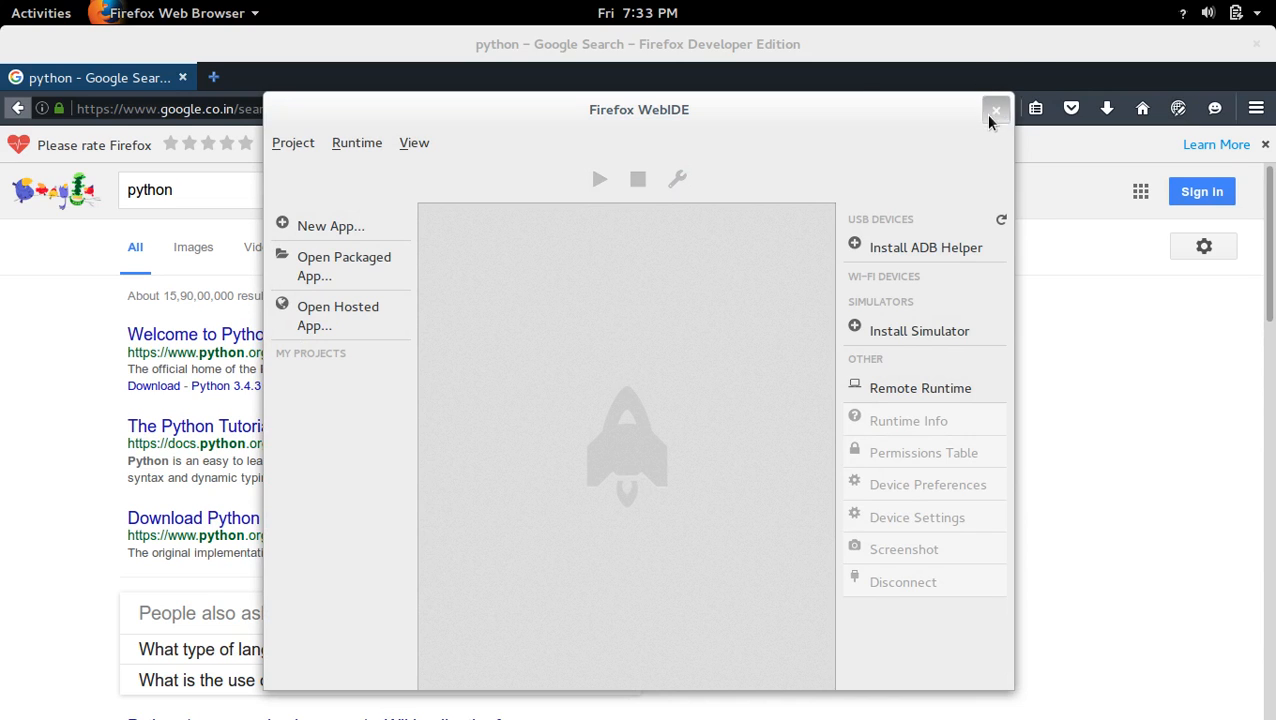
{"action": "left_click", "coordinate": [996, 109]}
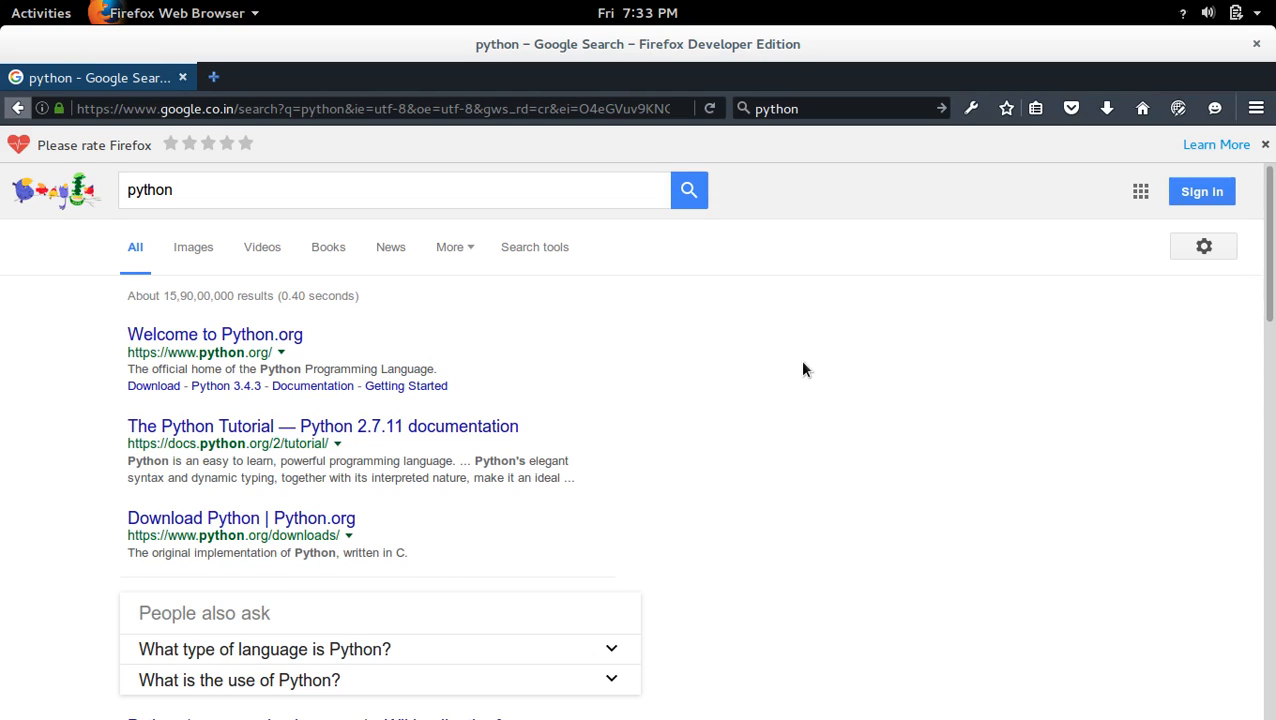
{"action": "mouse_move", "coordinate": [865, 382]}
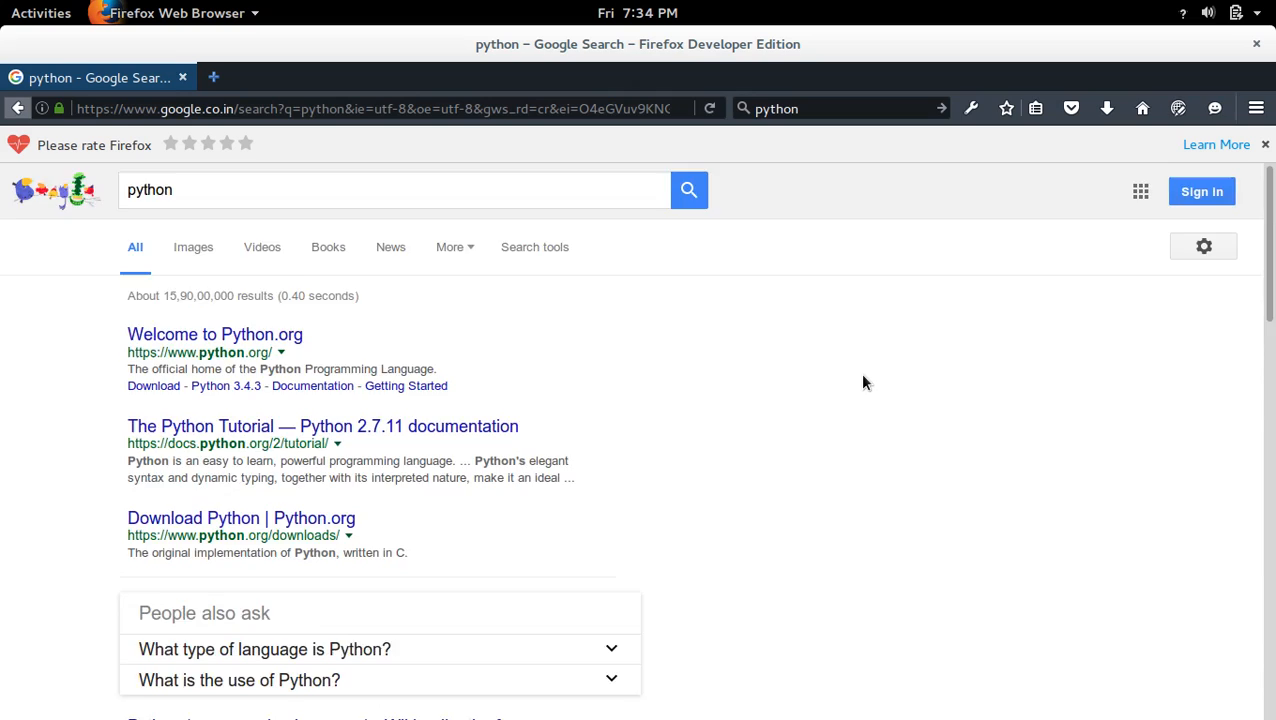
{"action": "mouse_move", "coordinate": [1042, 217]}
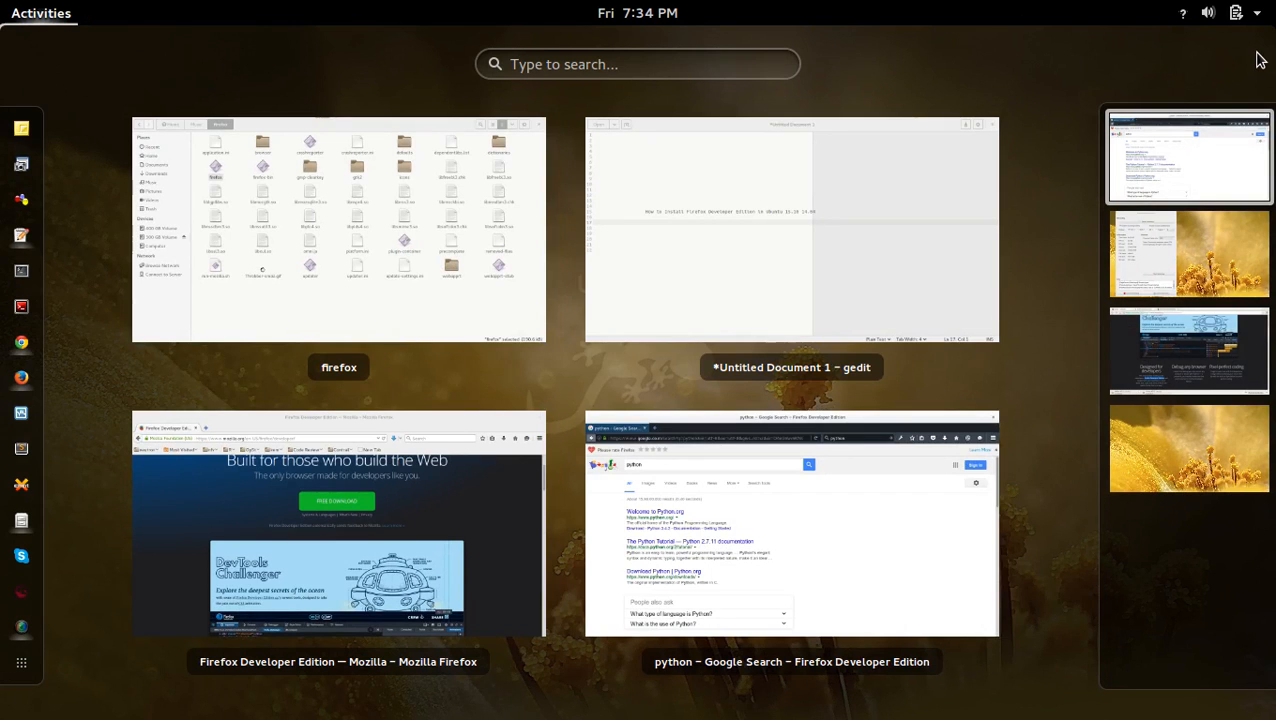
{"action": "mouse_move", "coordinate": [656, 407]}
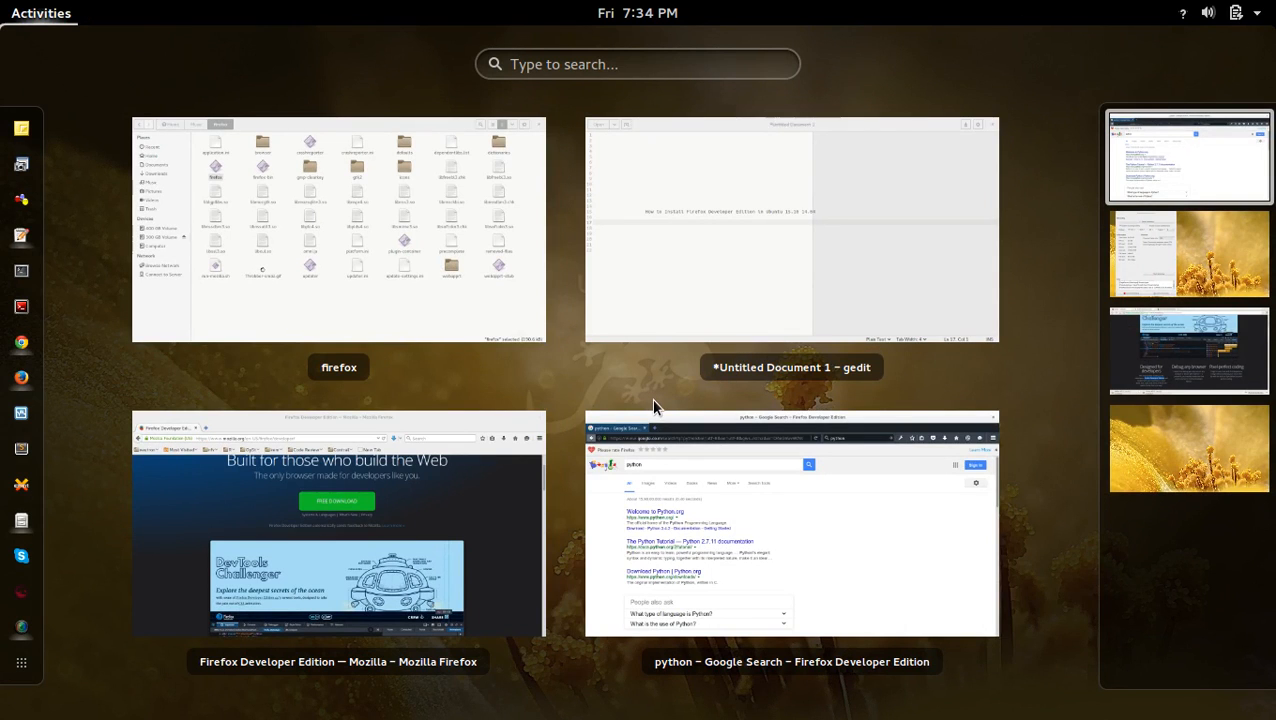
- Switch to the untitled gedit document with the Firefox install title
{"action": "left_click", "coordinate": [791, 229]}
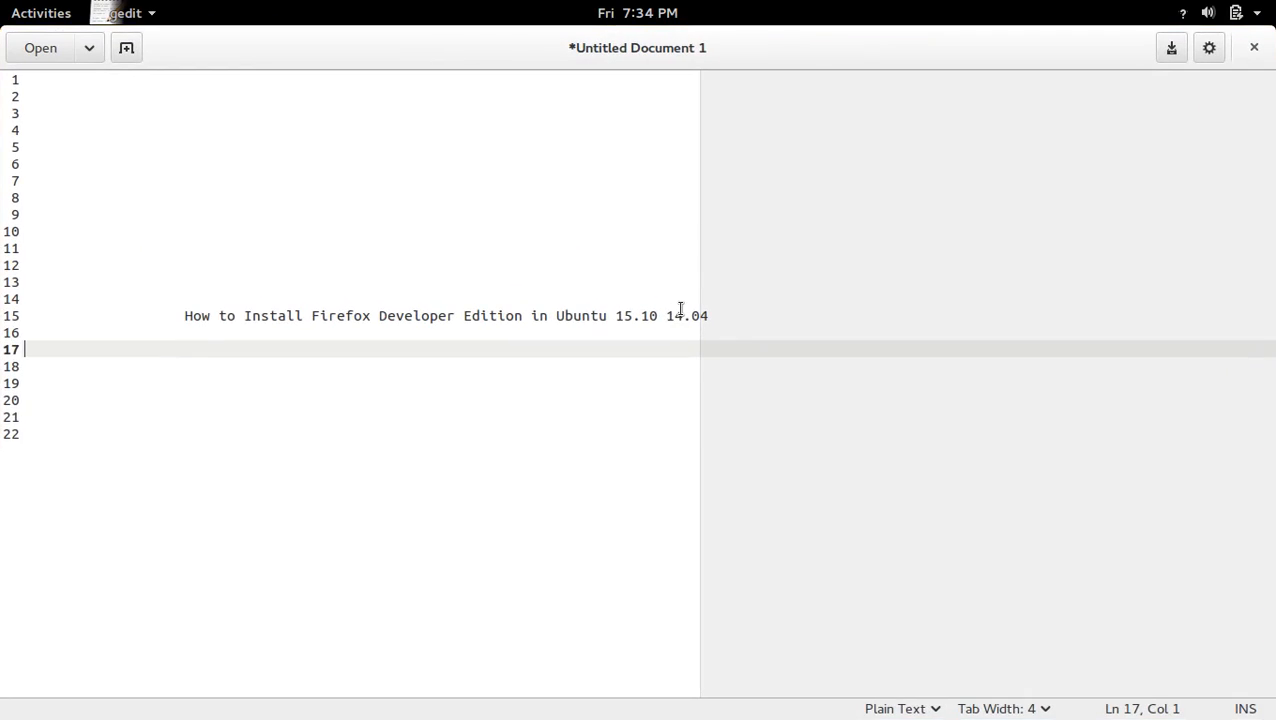